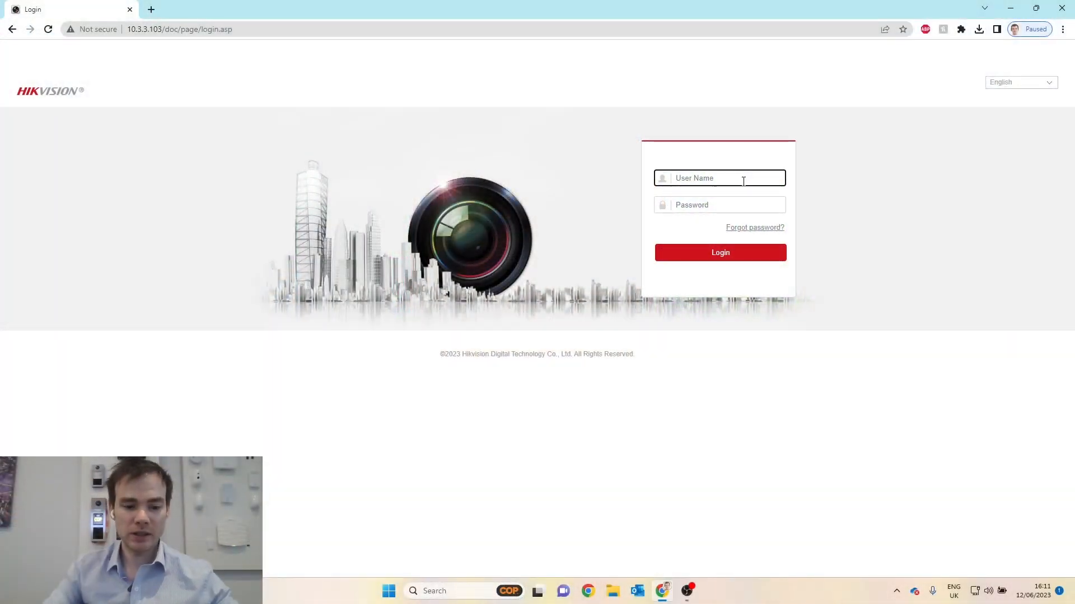
{"action": "type", "text": "admin"}
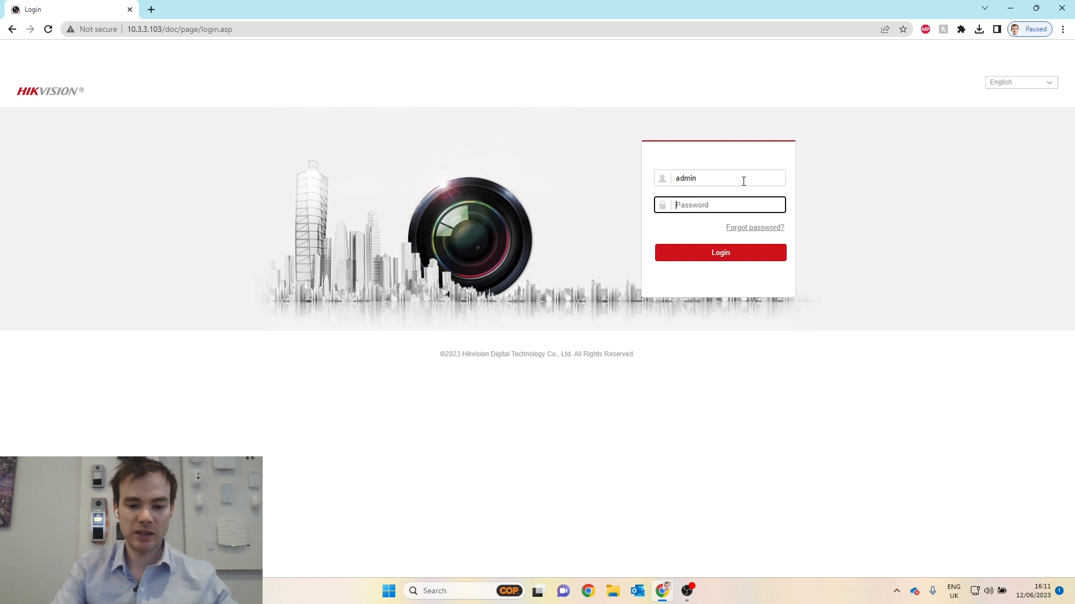
{"action": "type", "text": "password"}
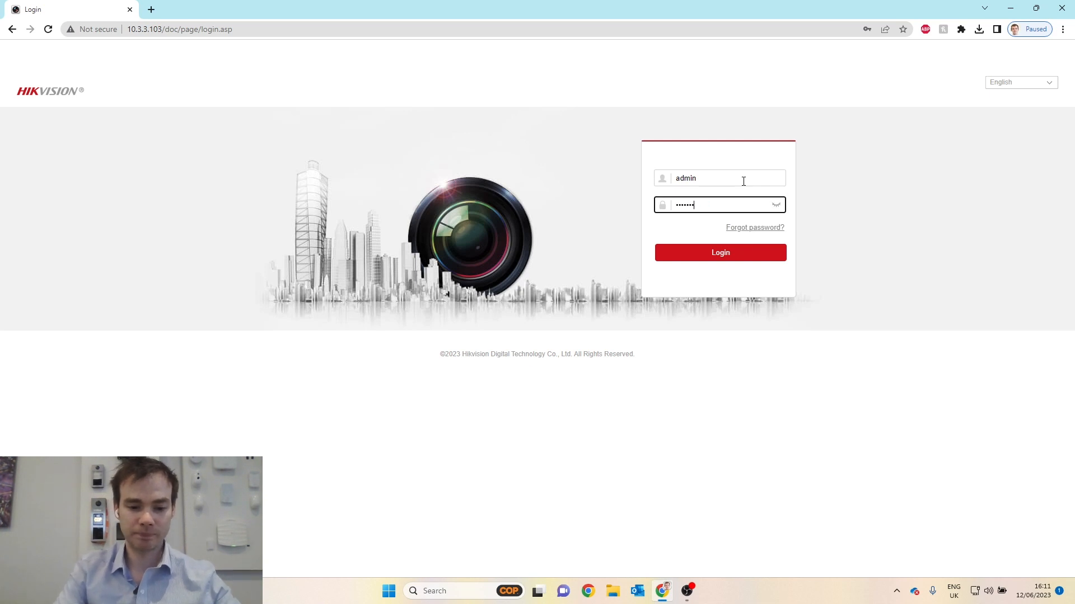
{"action": "left_click", "coordinate": [718, 253]}
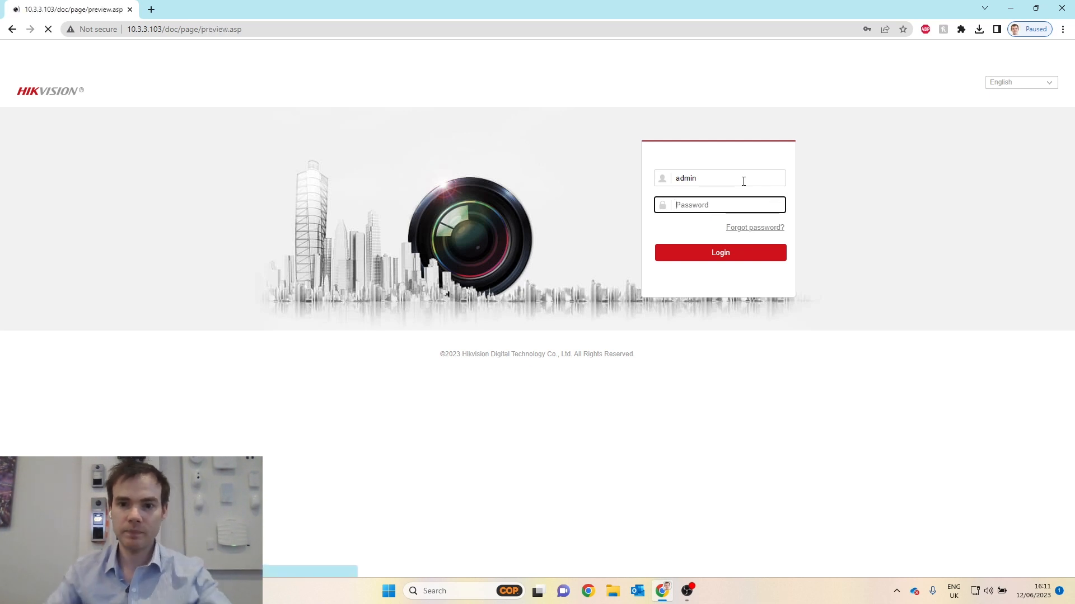
{"action": "left_click", "coordinate": [720, 252]}
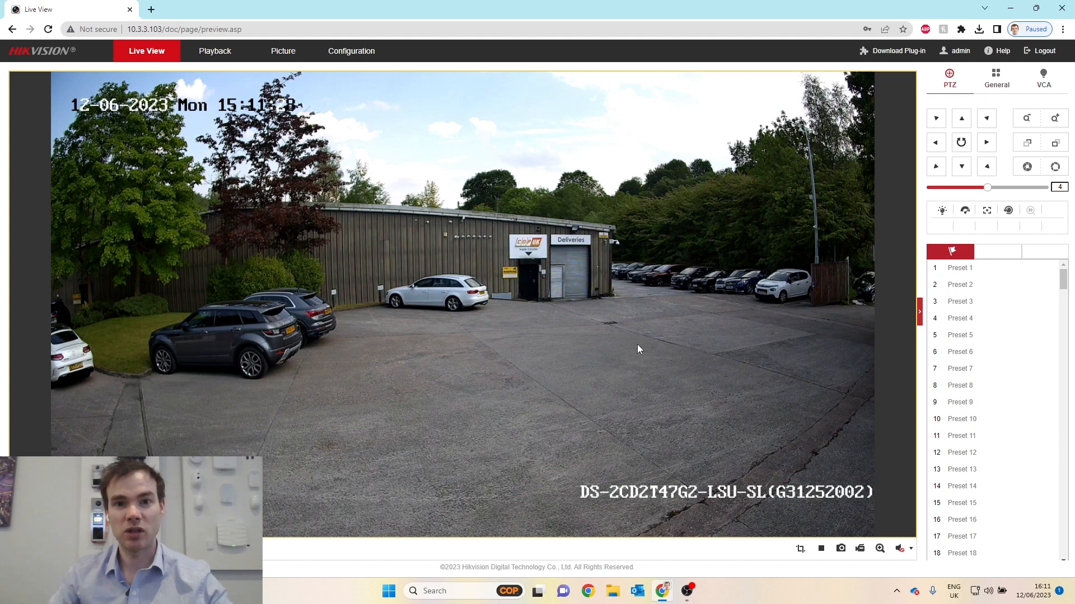
{"action": "mouse_move", "coordinate": [660, 501]}
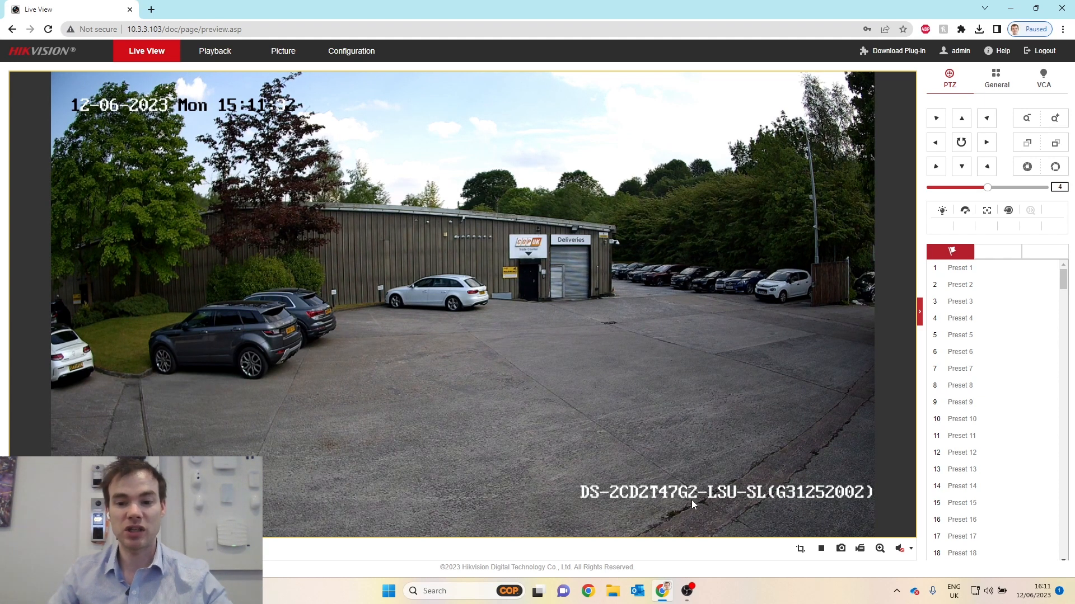
{"action": "mouse_move", "coordinate": [754, 505]}
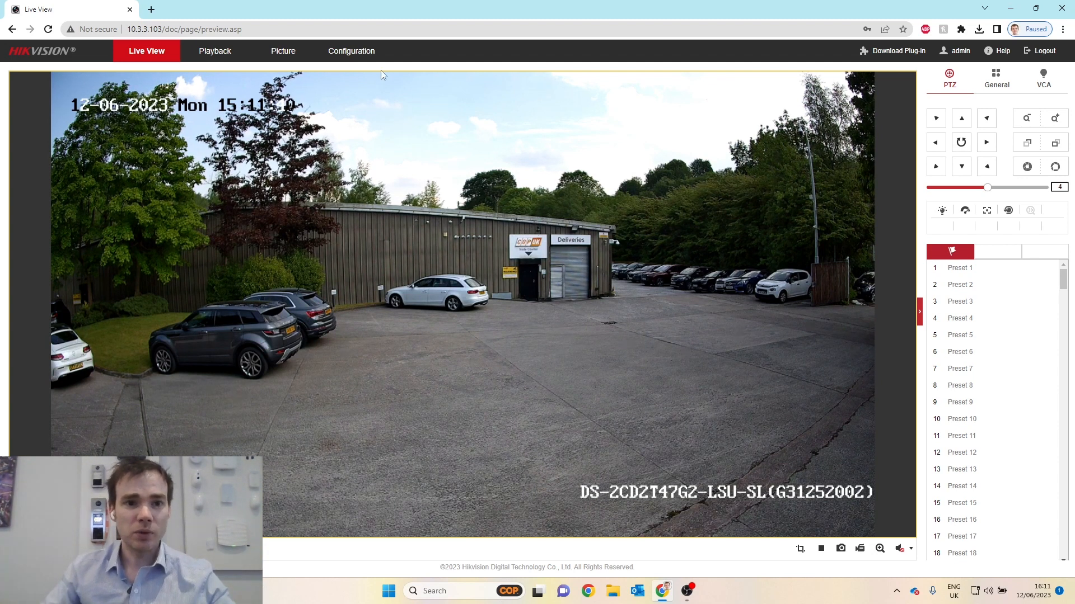
- Navigate Configuration > Event > Smart Event to the Line Crossing Detection tab
{"action": "left_click", "coordinate": [351, 51]}
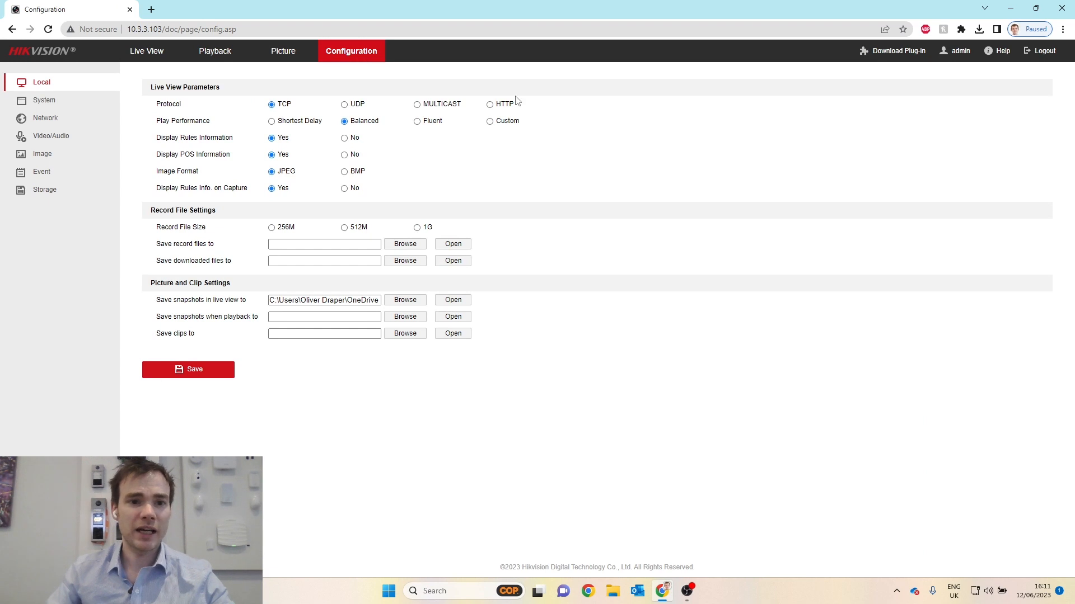
{"action": "left_click", "coordinate": [42, 172]}
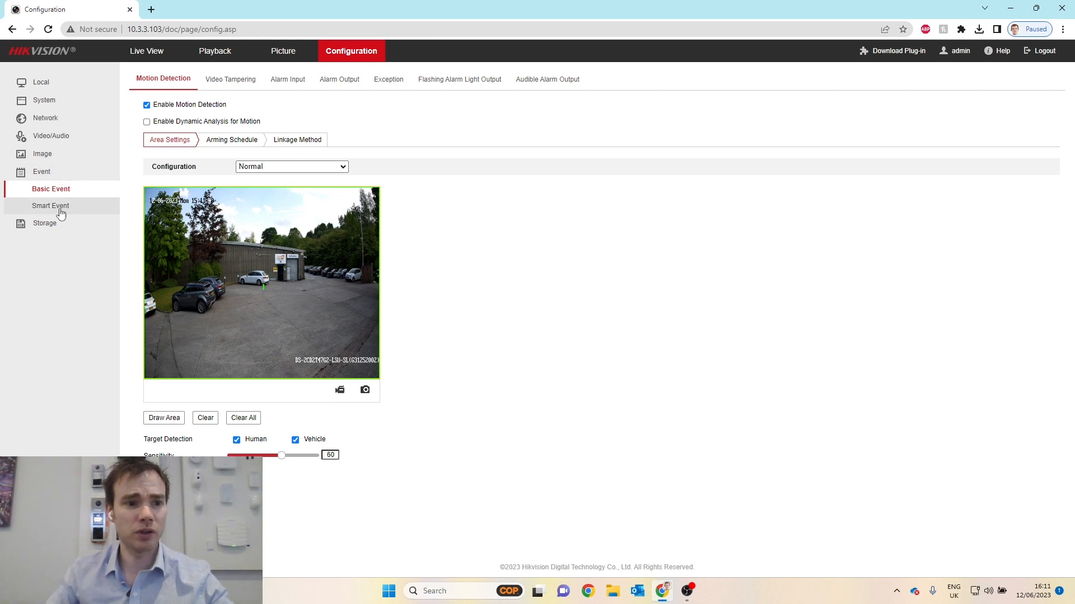
{"action": "left_click", "coordinate": [50, 205]}
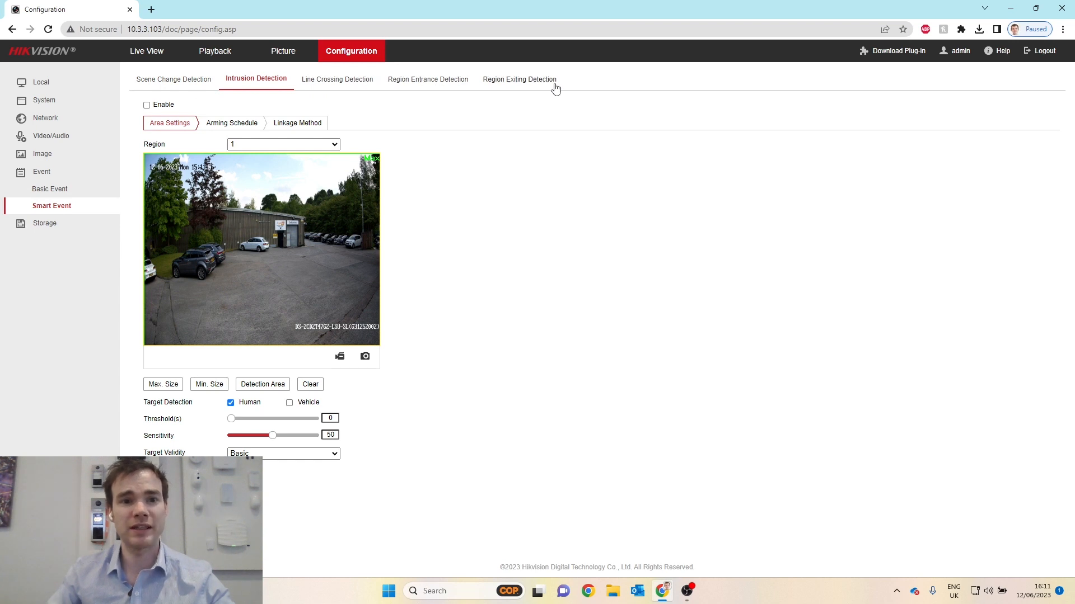
{"action": "left_click", "coordinate": [335, 79]}
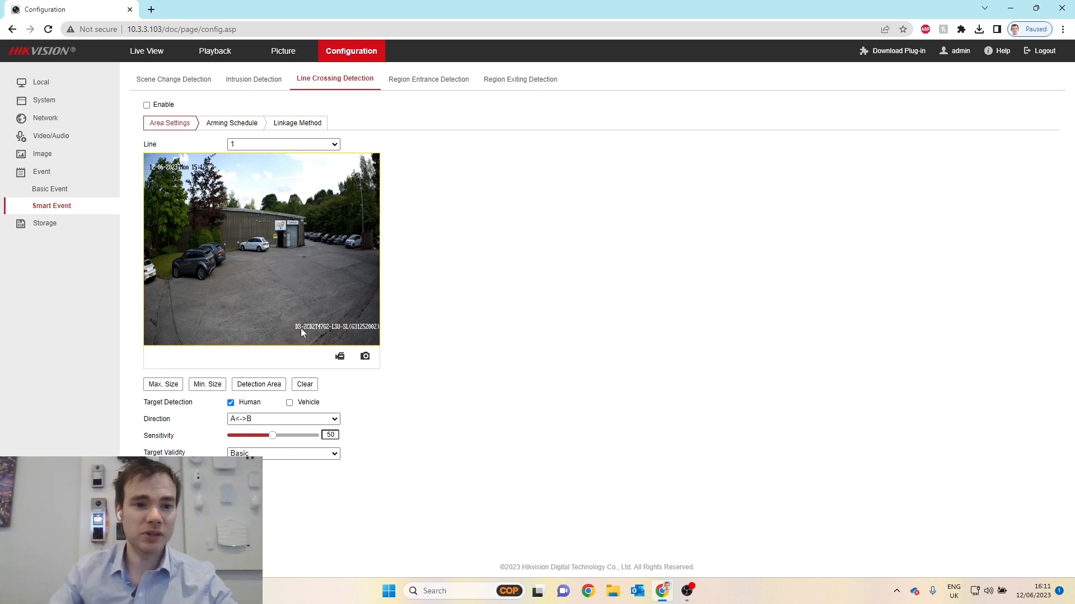
{"action": "mouse_move", "coordinate": [423, 250]}
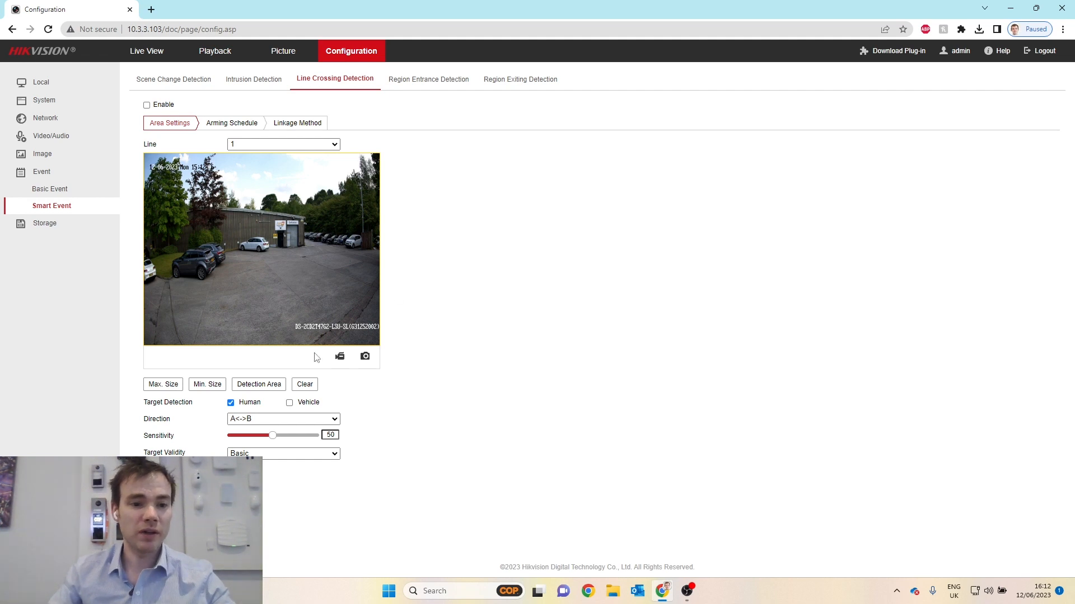
- Show line 1 and angle it from near the white car to the bottom edge
{"action": "left_click", "coordinate": [258, 384]}
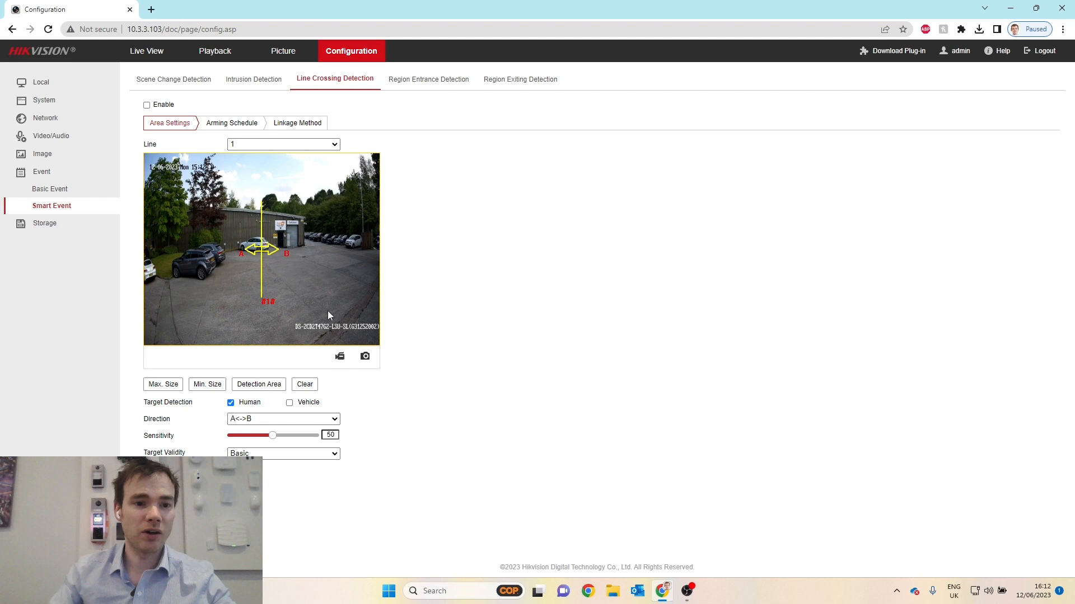
{"action": "left_click_drag", "start_coordinate": [265, 249], "coordinate": [266, 262]}
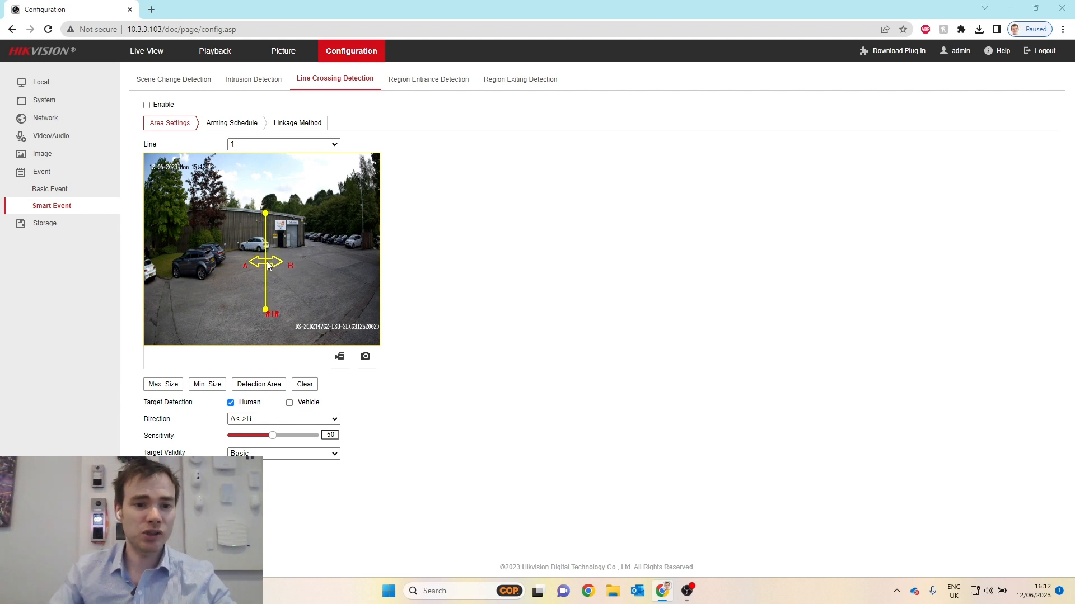
{"action": "left_click_drag", "start_coordinate": [266, 213], "coordinate": [276, 228]}
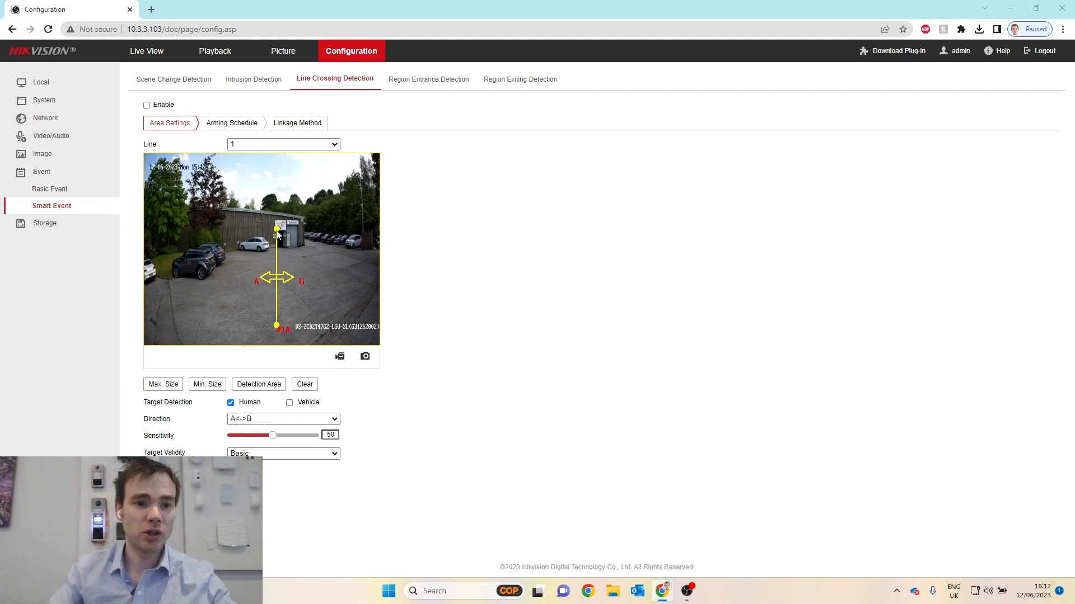
{"action": "left_click_drag", "start_coordinate": [276, 229], "coordinate": [236, 249]}
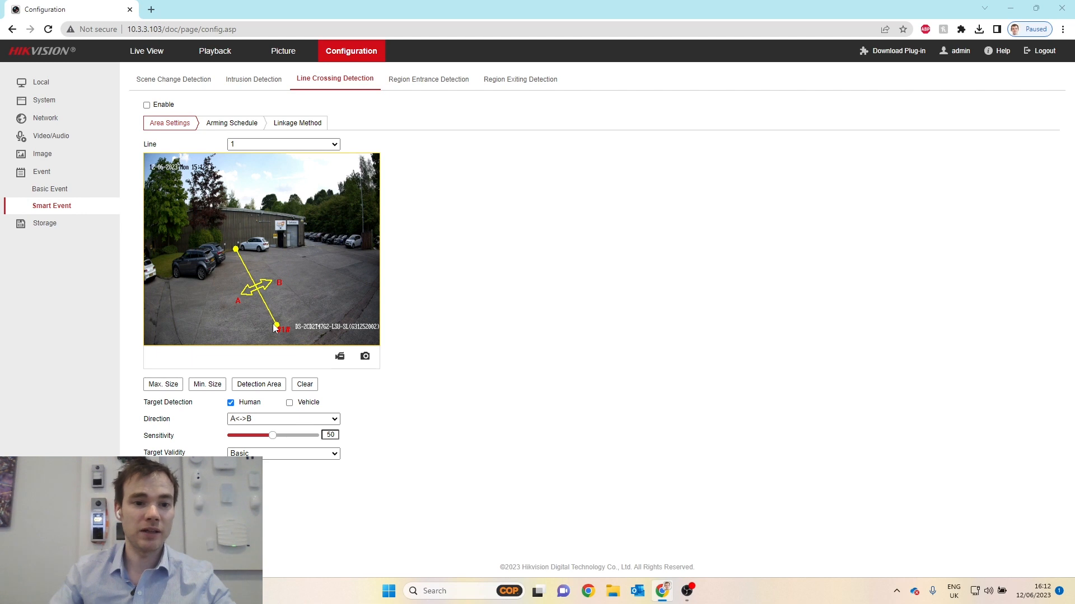
{"action": "left_click_drag", "start_coordinate": [275, 326], "coordinate": [284, 336]}
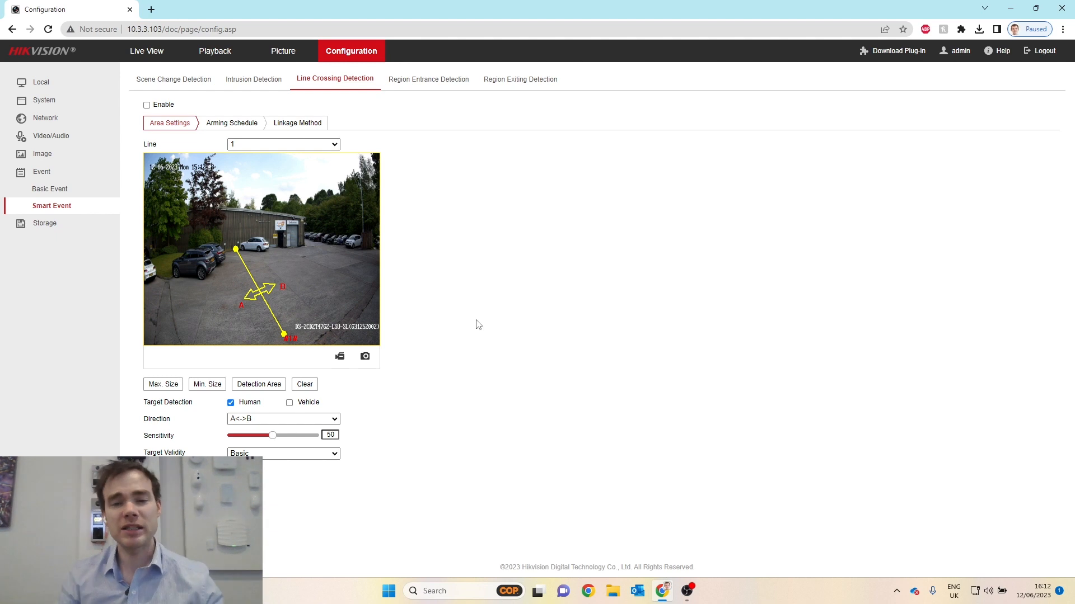
{"action": "mouse_move", "coordinate": [482, 296]}
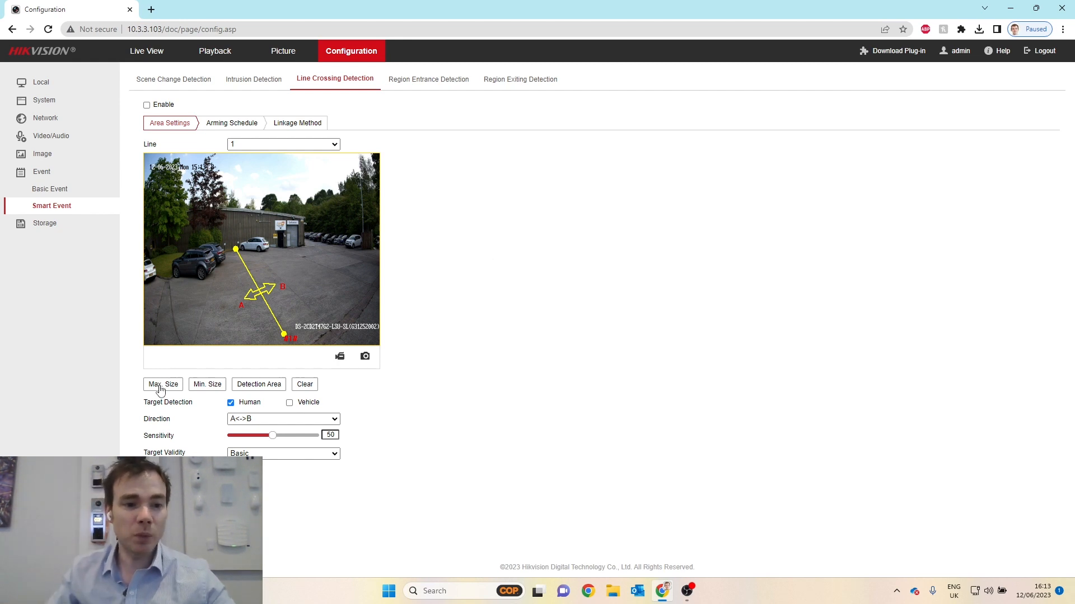
{"action": "mouse_move", "coordinate": [259, 384]}
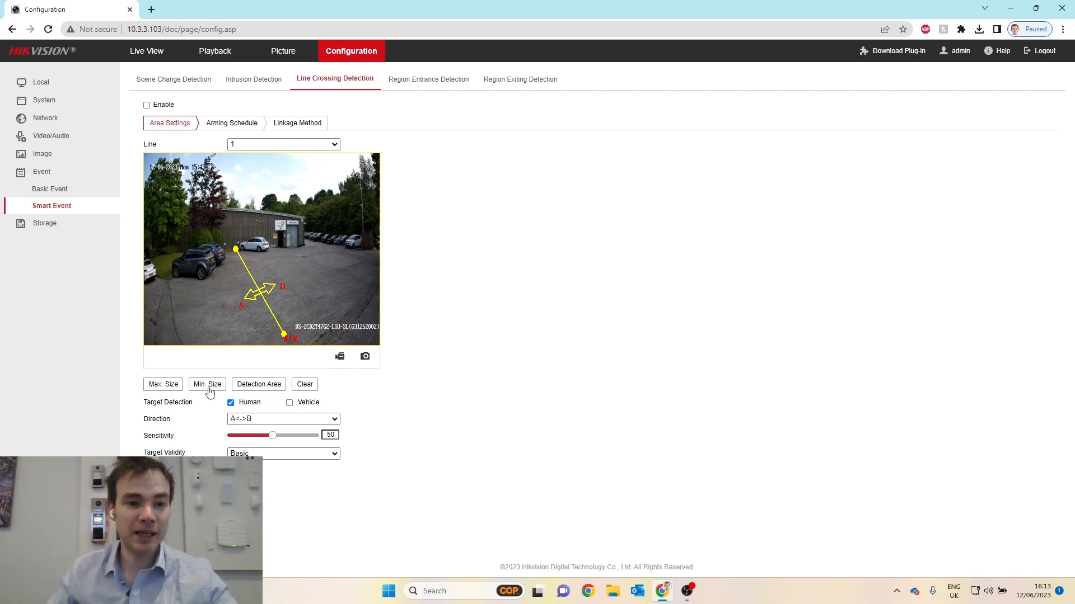
- Draw a small Min. Size box and a larger Max. Size box in the preview
{"action": "left_click", "coordinate": [208, 384]}
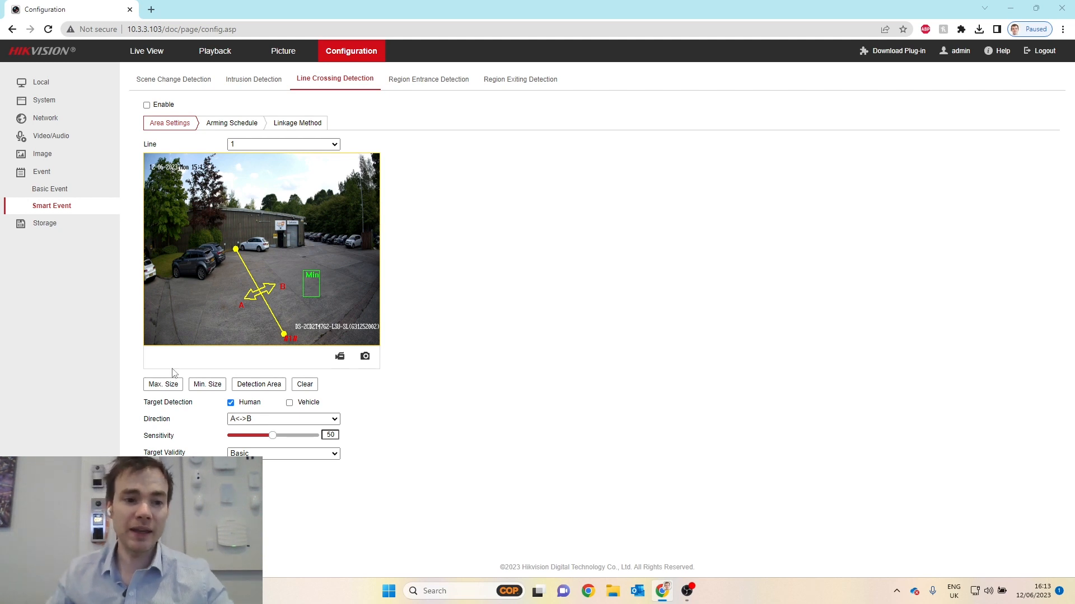
{"action": "mouse_move", "coordinate": [278, 245]}
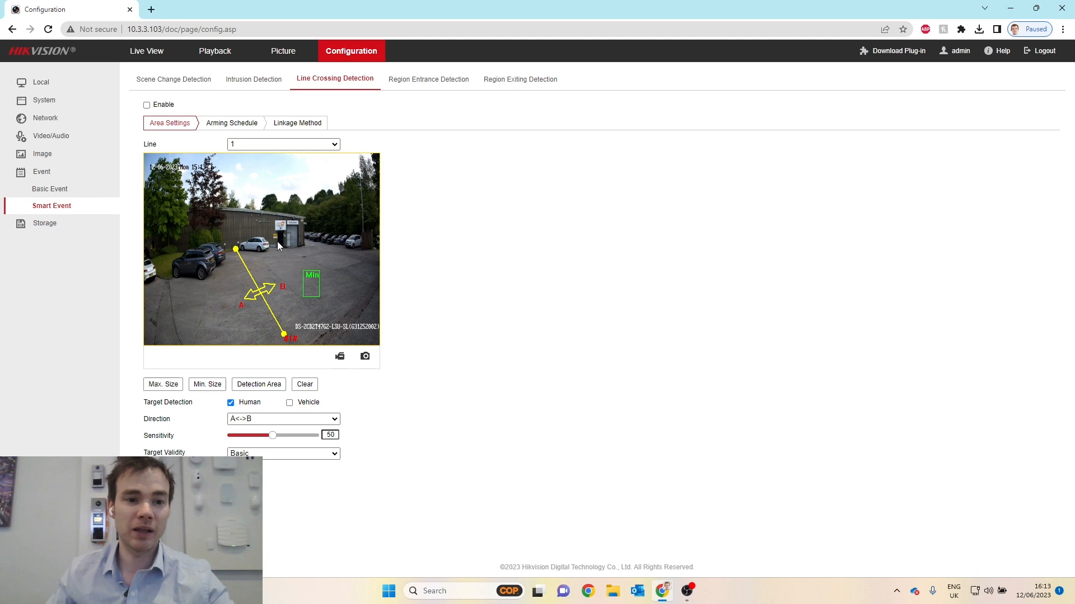
{"action": "left_click", "coordinate": [163, 384]}
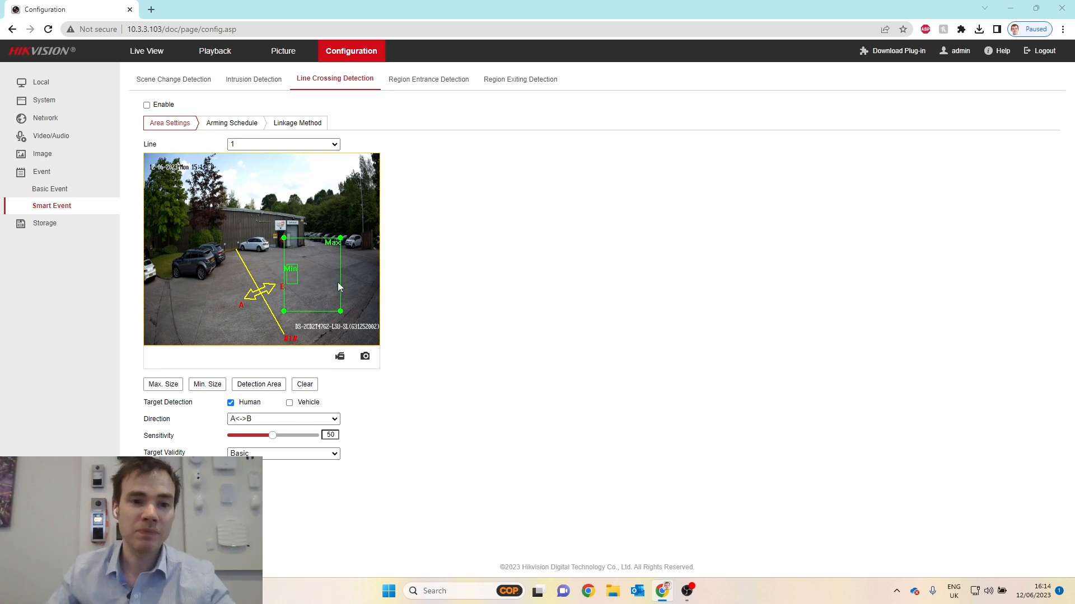
{"action": "mouse_move", "coordinate": [306, 264]}
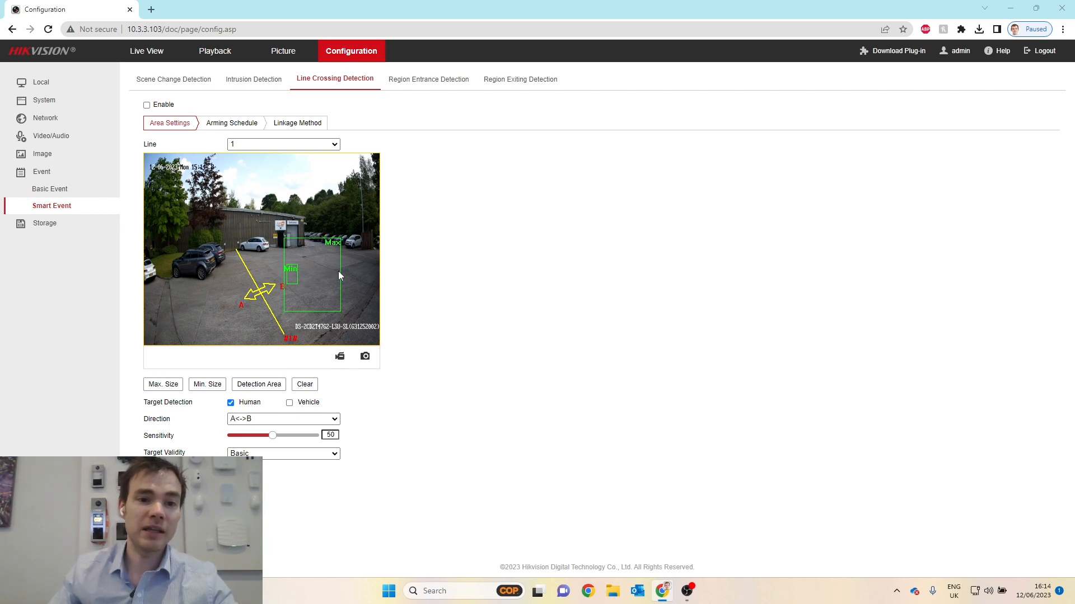
{"action": "mouse_move", "coordinate": [275, 295]}
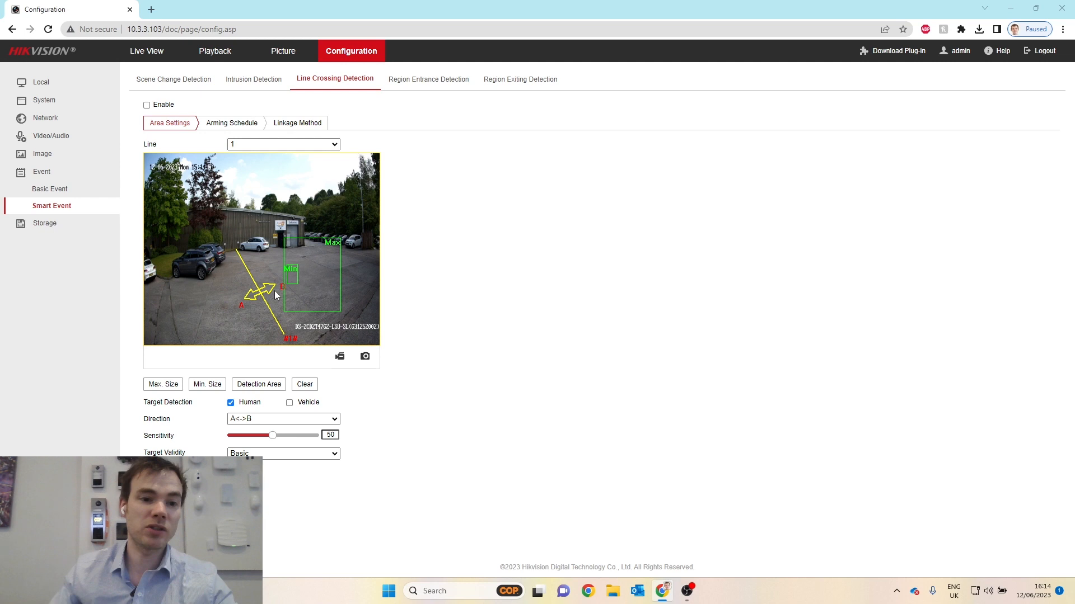
{"action": "mouse_move", "coordinate": [198, 317]}
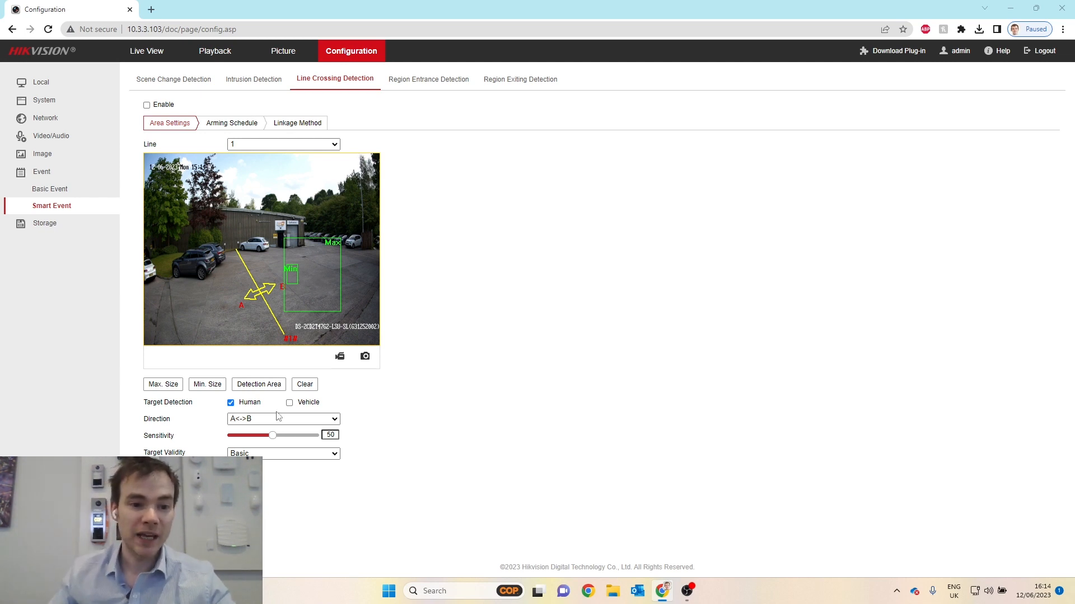
{"action": "left_click", "coordinate": [282, 418]}
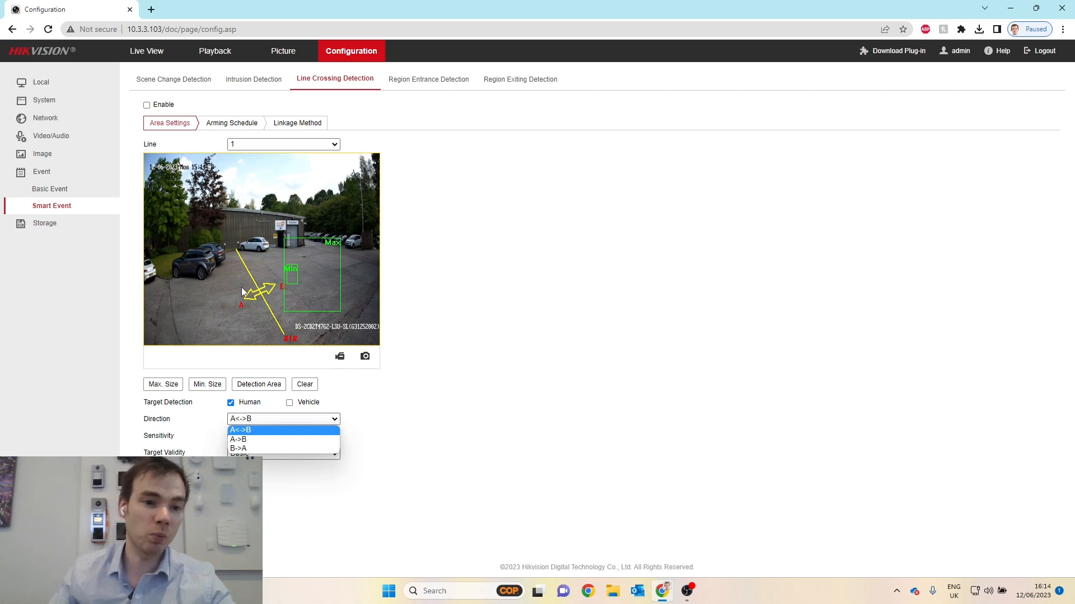
{"action": "mouse_move", "coordinate": [201, 331]}
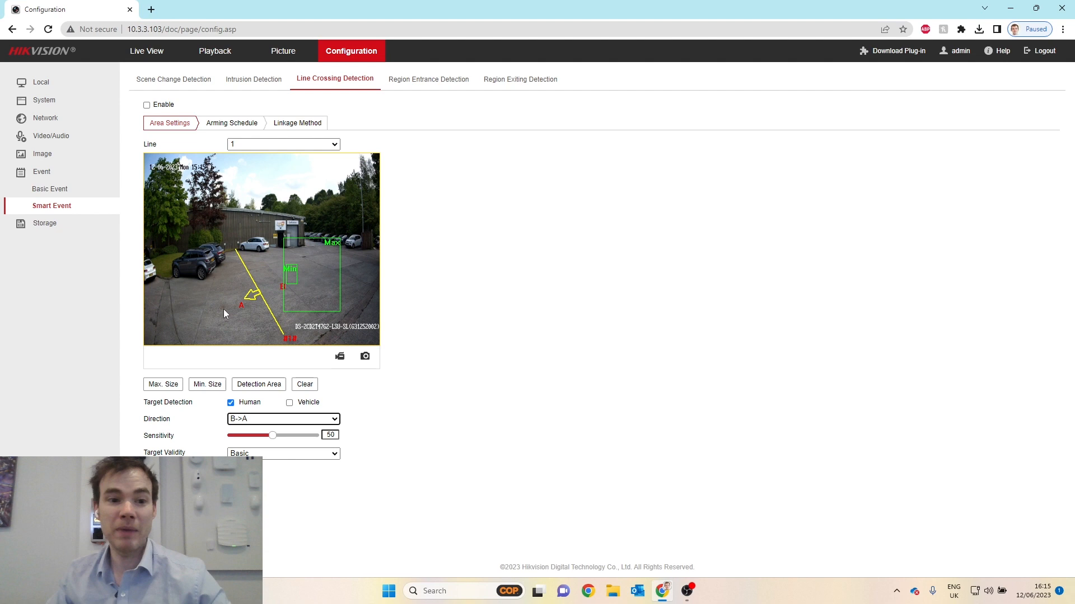
{"action": "mouse_move", "coordinate": [394, 276]}
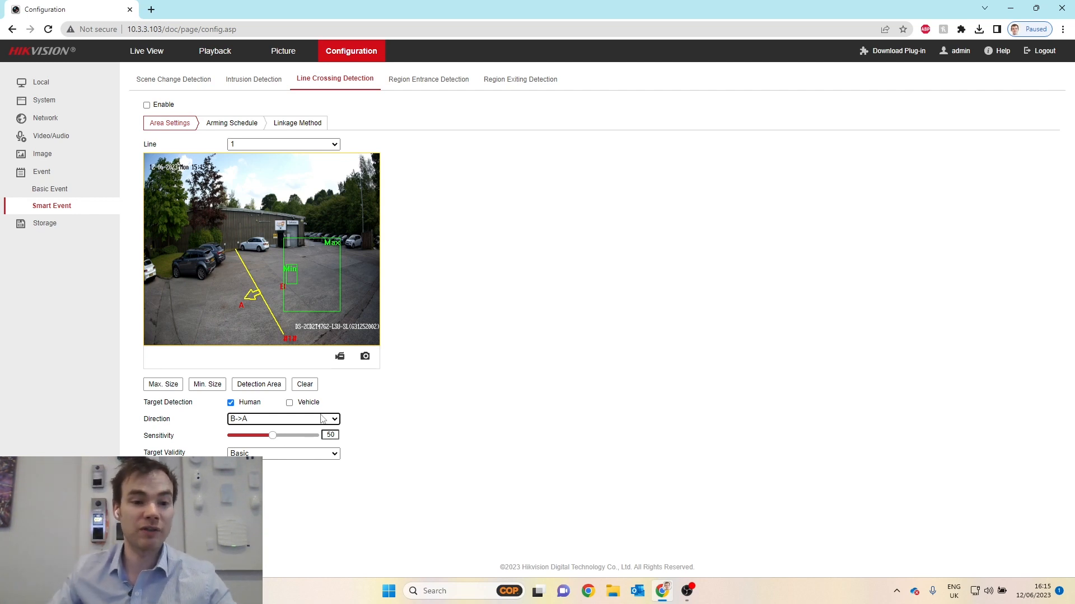
{"action": "left_click", "coordinate": [282, 419]}
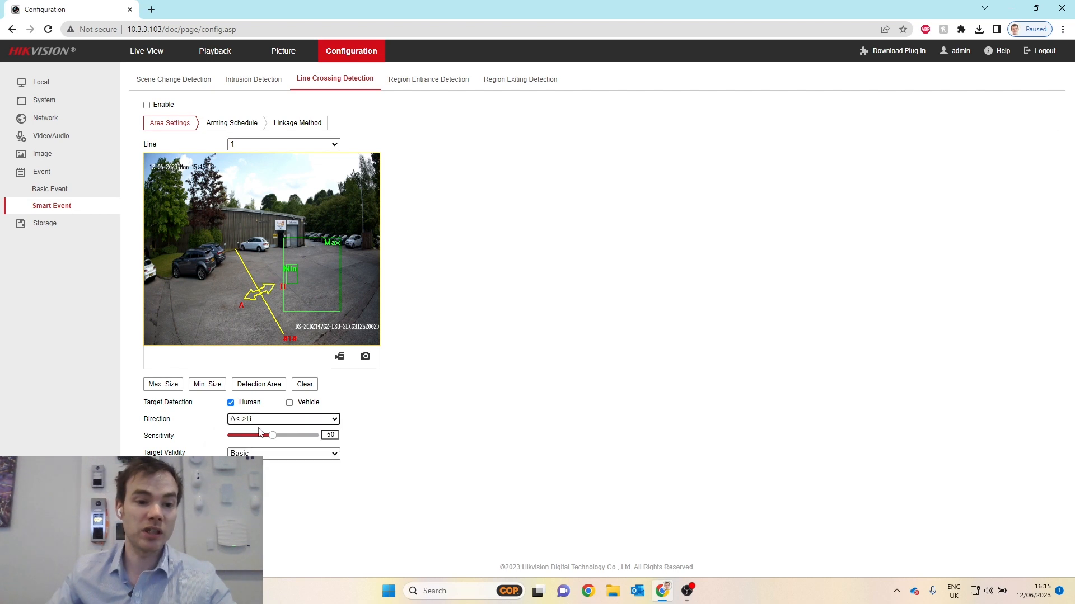
{"action": "mouse_move", "coordinate": [322, 278]}
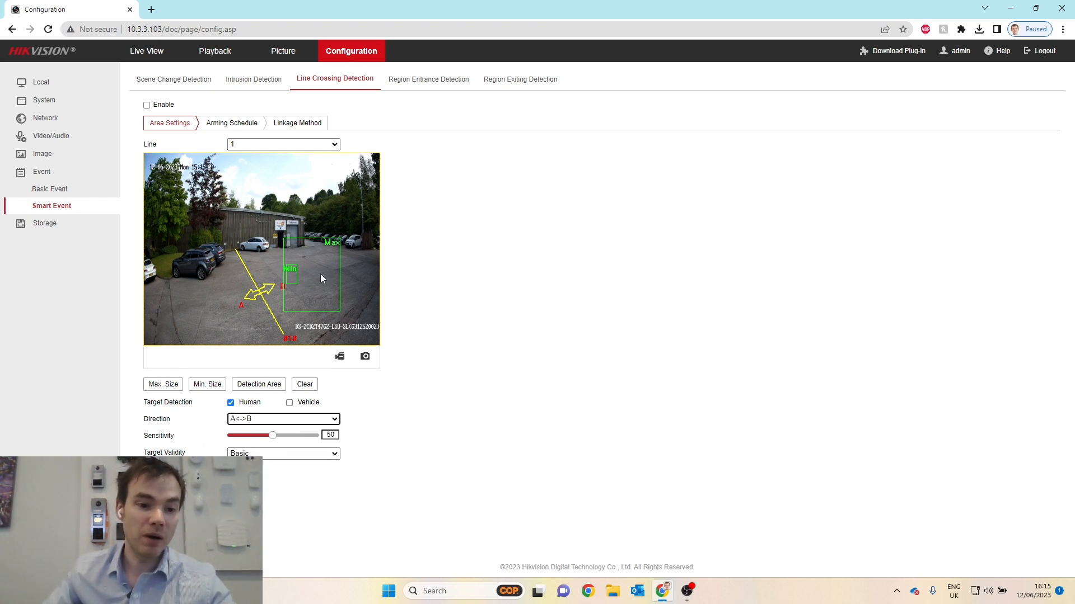
{"action": "mouse_move", "coordinate": [541, 362]}
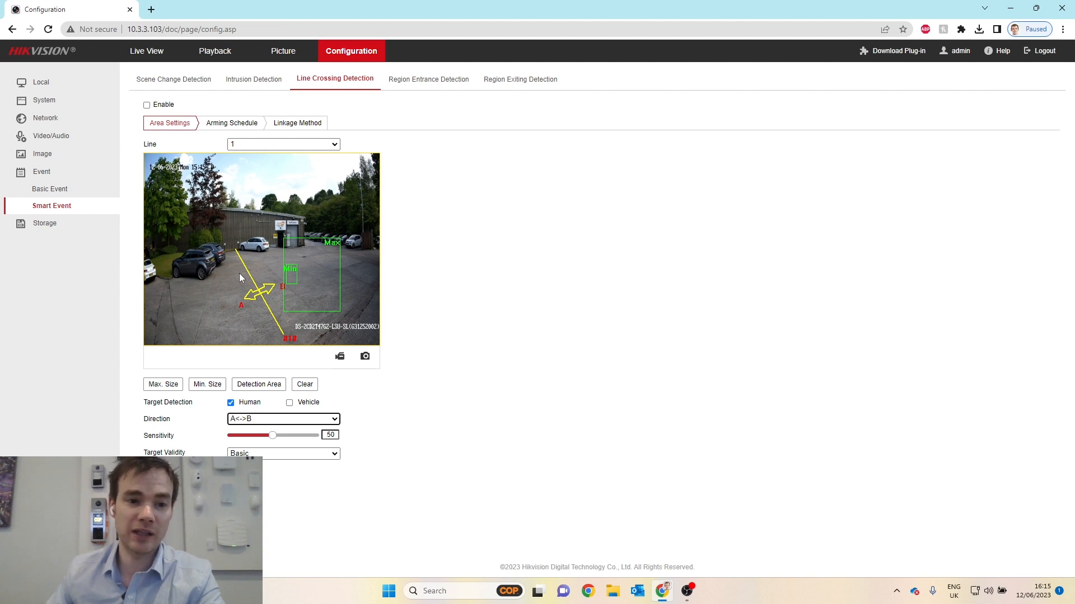
{"action": "mouse_move", "coordinate": [259, 269]}
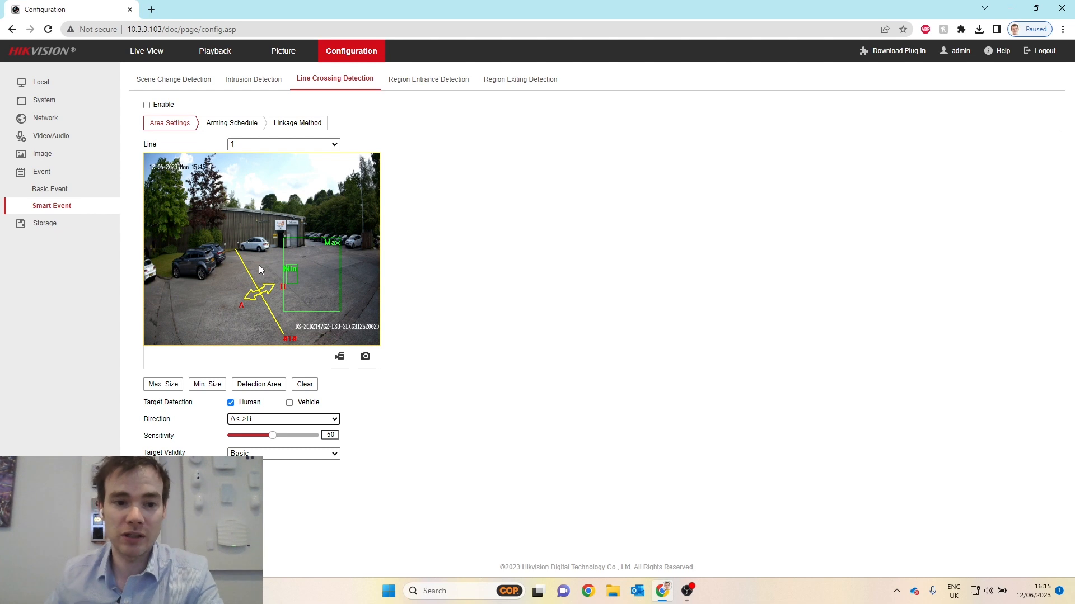
{"action": "mouse_move", "coordinate": [322, 299]}
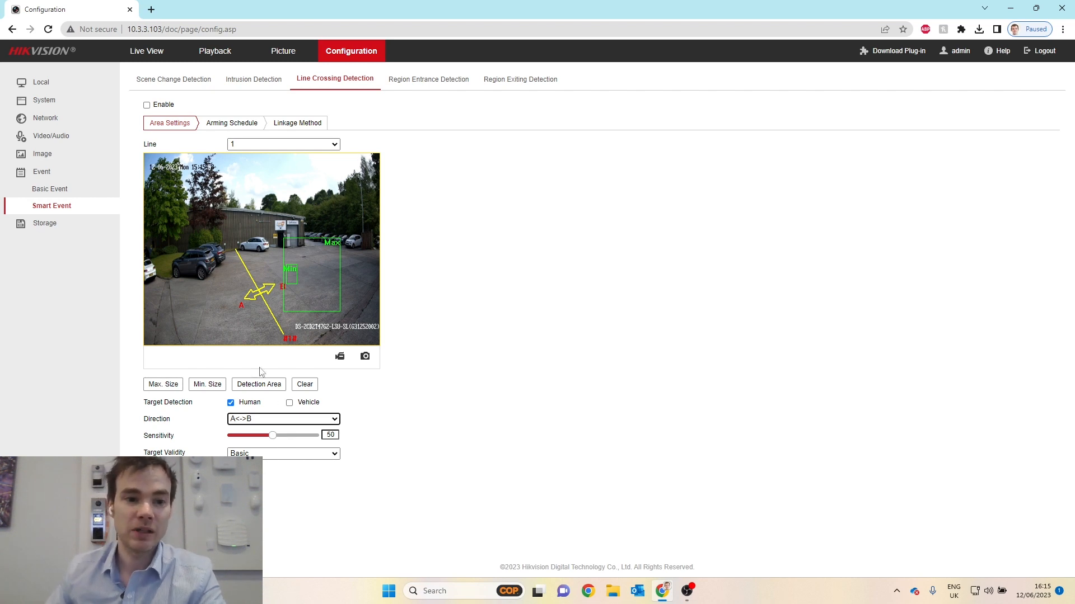
- Stand the crossing line upright along the left edge and try Direction A->B
{"action": "left_click_drag", "start_coordinate": [235, 248], "coordinate": [284, 333]}
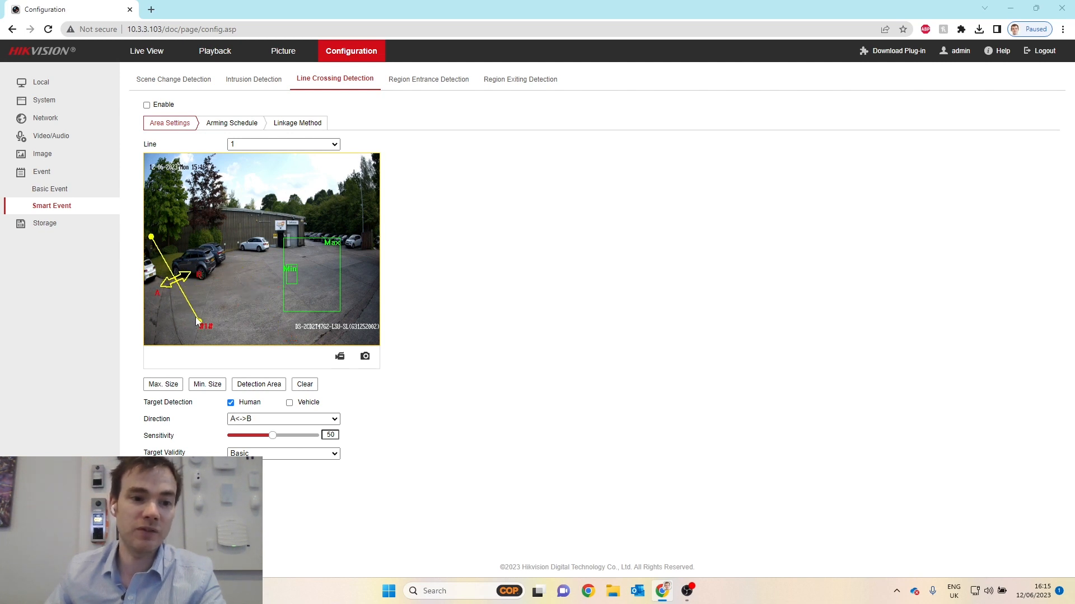
{"action": "left_click_drag", "start_coordinate": [197, 321], "coordinate": [149, 336]}
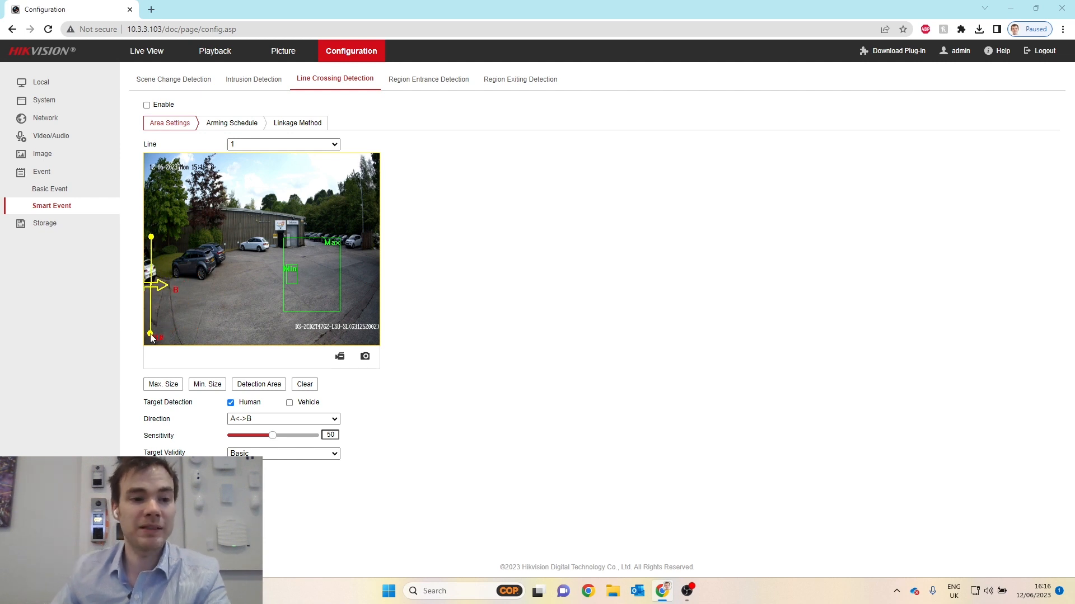
{"action": "left_click", "coordinate": [282, 418]}
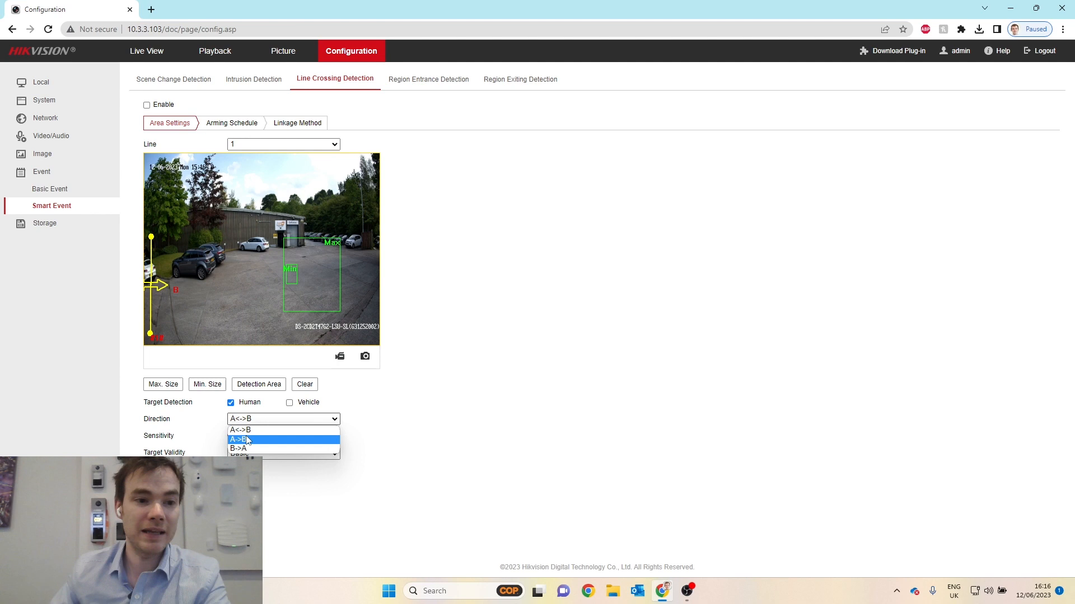
{"action": "left_click", "coordinate": [239, 439]}
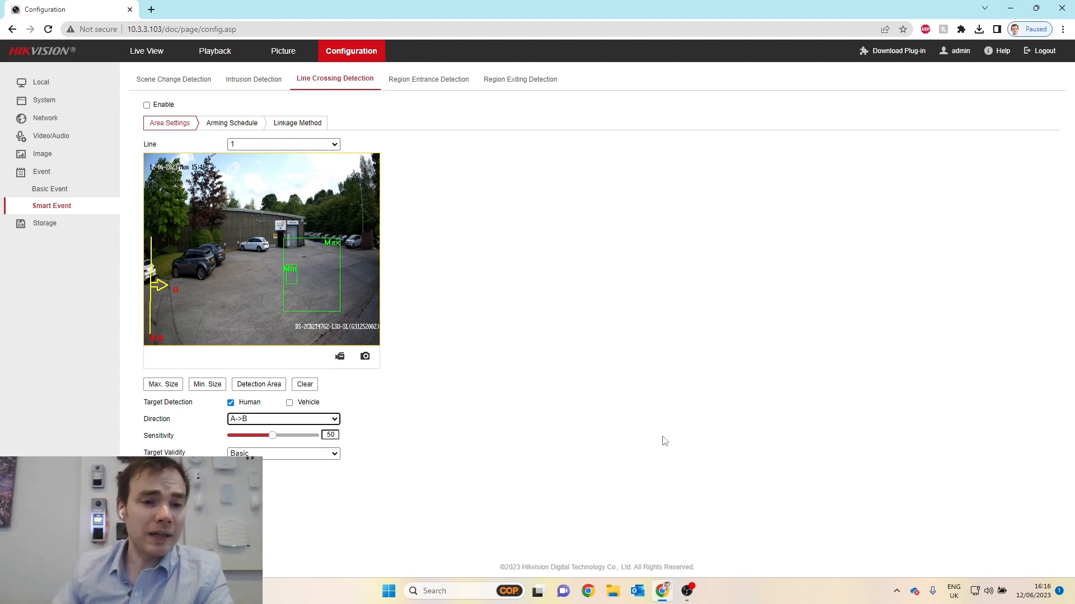
{"action": "mouse_move", "coordinate": [156, 271]}
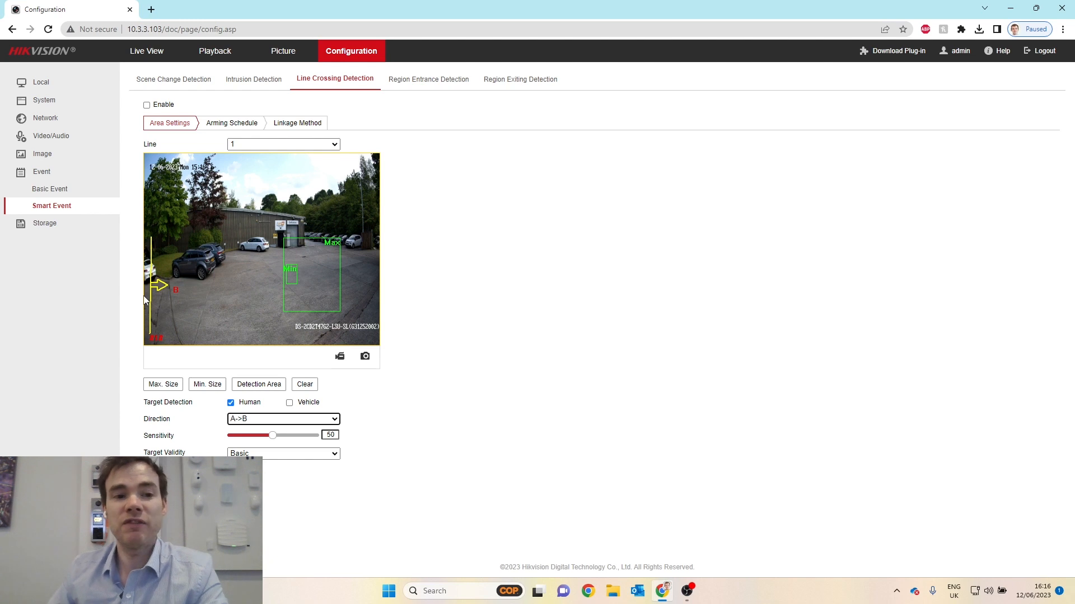
{"action": "mouse_move", "coordinate": [181, 296]}
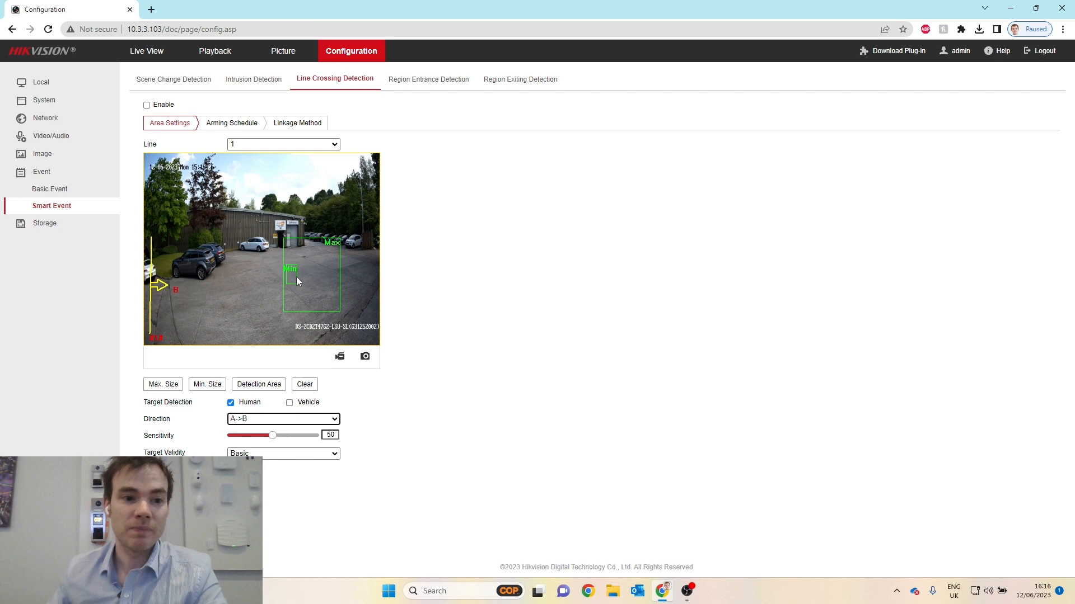
{"action": "mouse_move", "coordinate": [154, 287]}
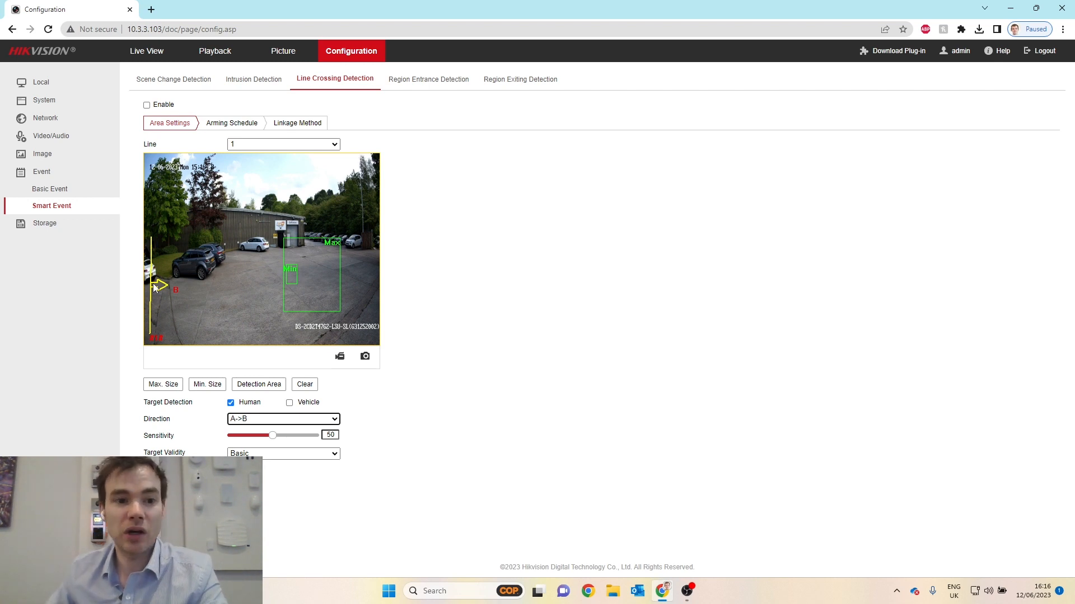
- Re-angle the line across the car park and set Direction back to A<->B
{"action": "left_click", "coordinate": [151, 288]}
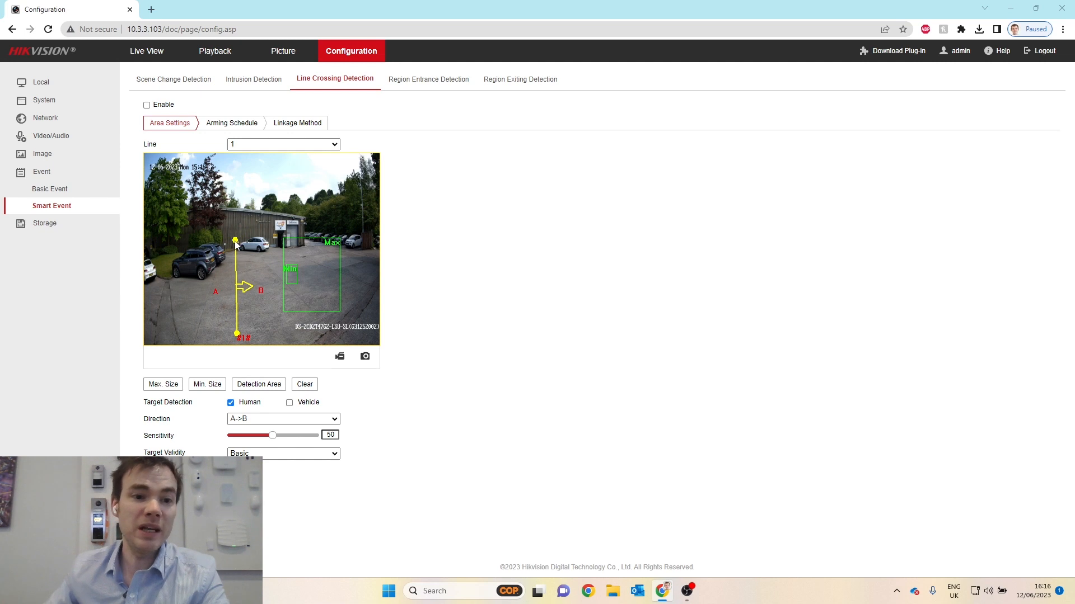
{"action": "left_click_drag", "start_coordinate": [235, 335], "coordinate": [269, 332]}
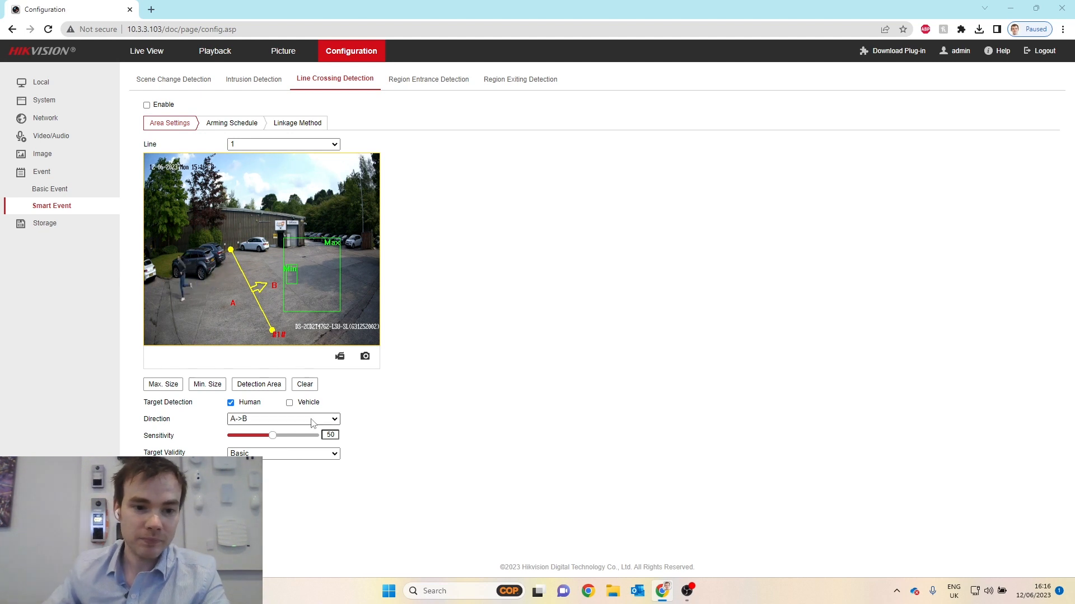
{"action": "left_click", "coordinate": [282, 419]}
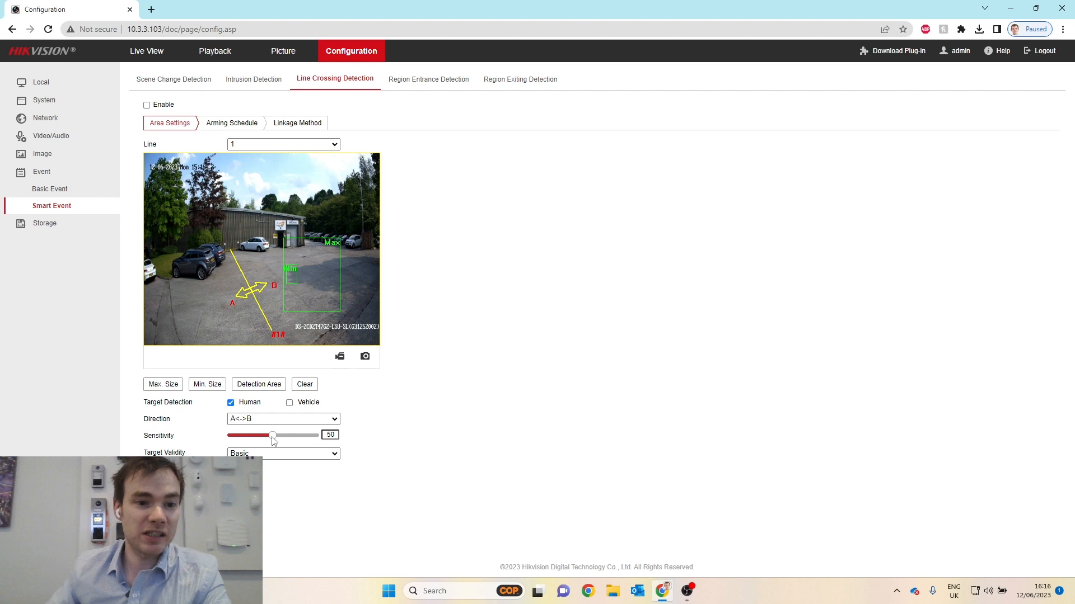
{"action": "left_click_drag", "start_coordinate": [272, 436], "coordinate": [290, 435]}
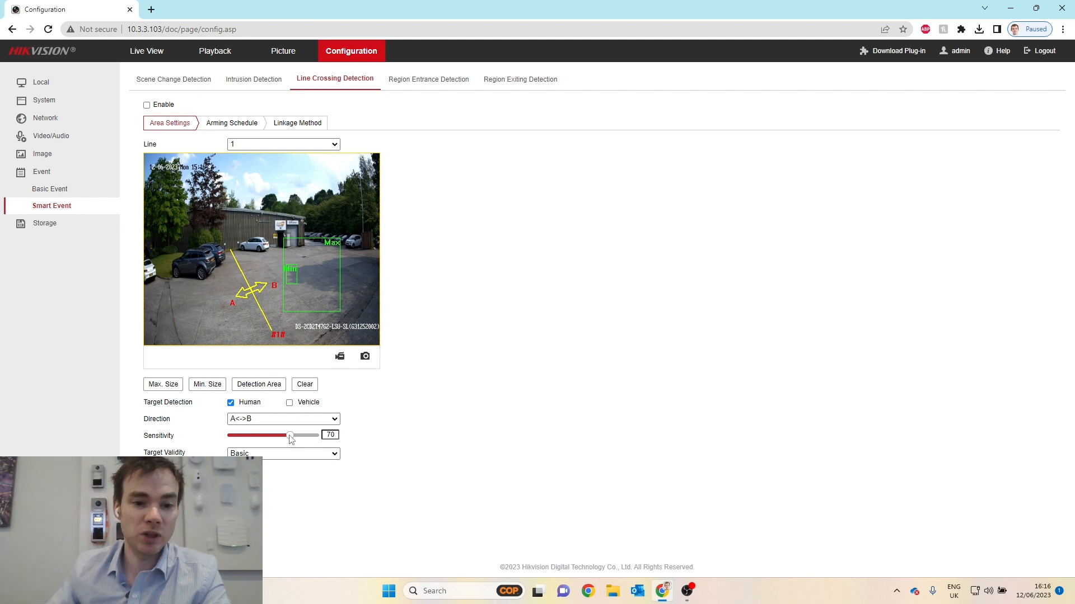
{"action": "left_click_drag", "start_coordinate": [289, 436], "coordinate": [305, 435]}
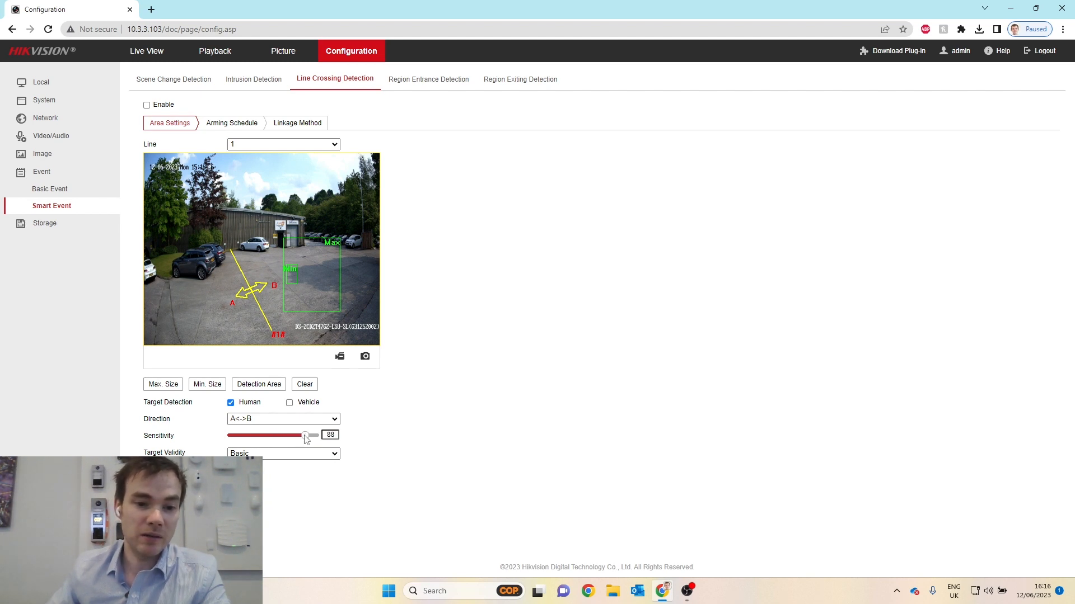
{"action": "left_click_drag", "start_coordinate": [304, 434], "coordinate": [307, 434]}
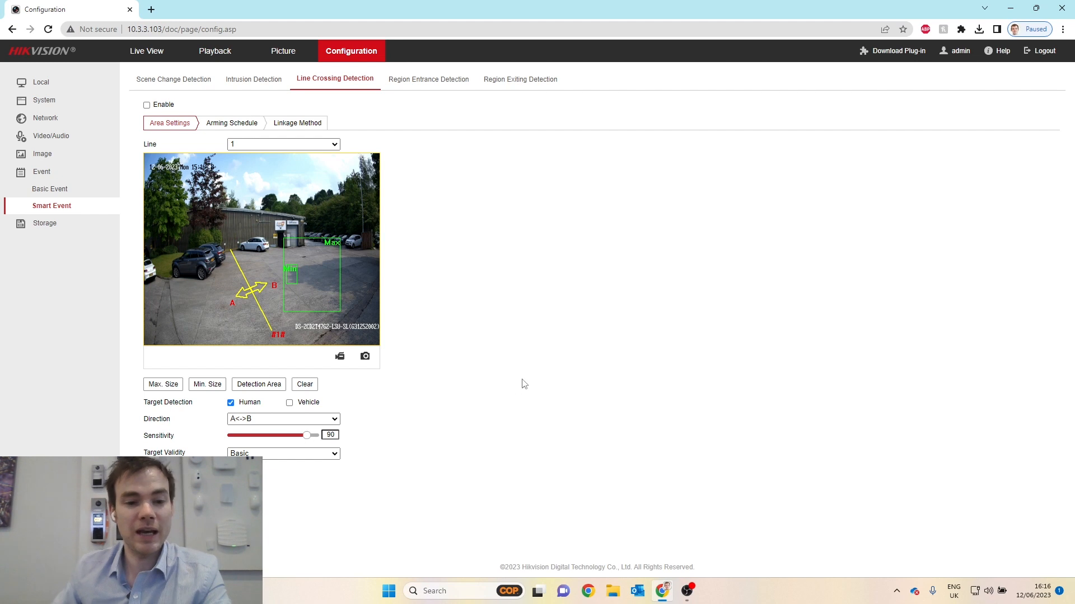
{"action": "mouse_move", "coordinate": [233, 304]}
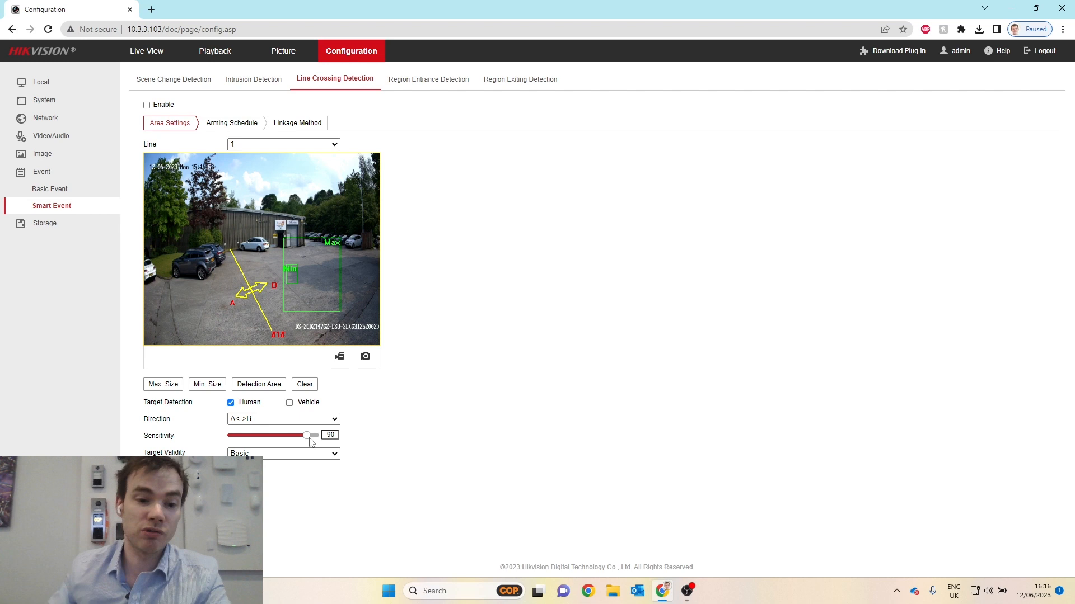
{"action": "left_click_drag", "start_coordinate": [306, 435], "coordinate": [245, 436]}
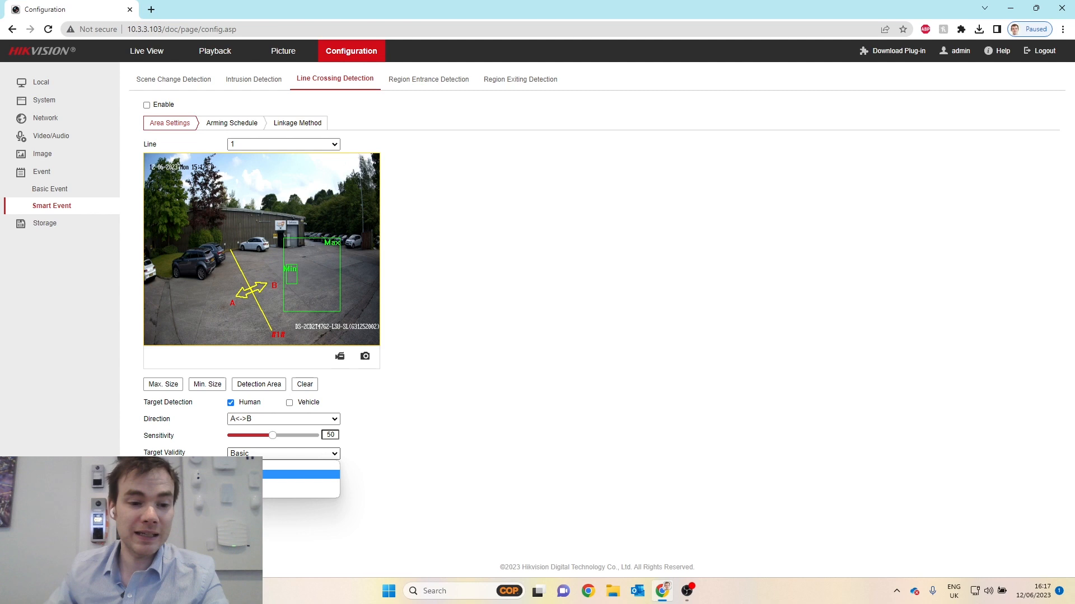
{"action": "left_click", "coordinate": [298, 474]}
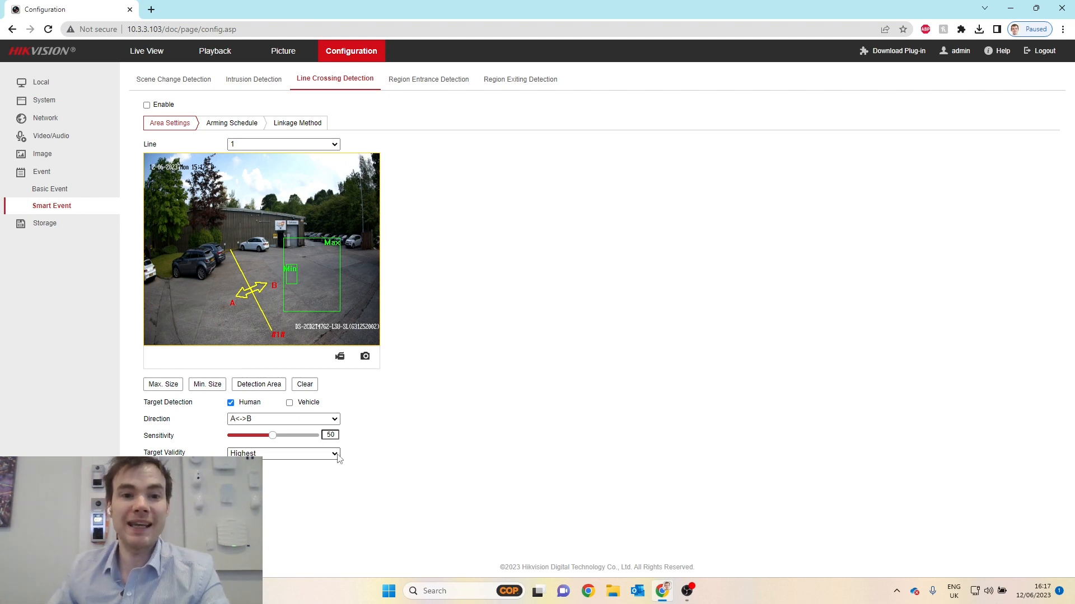
{"action": "left_click", "coordinate": [283, 452]}
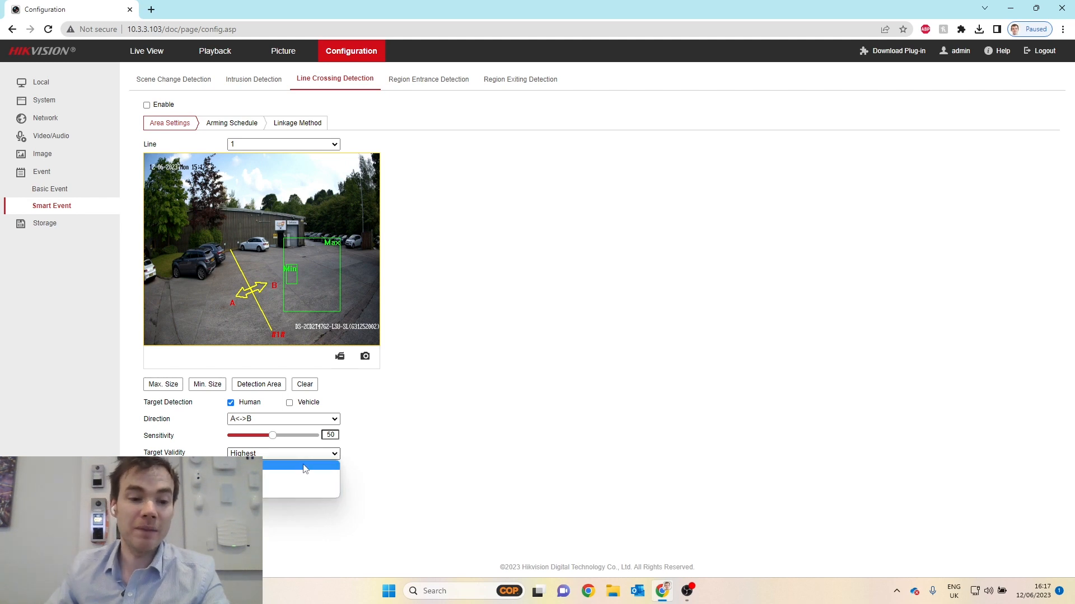
{"action": "left_click", "coordinate": [300, 466]}
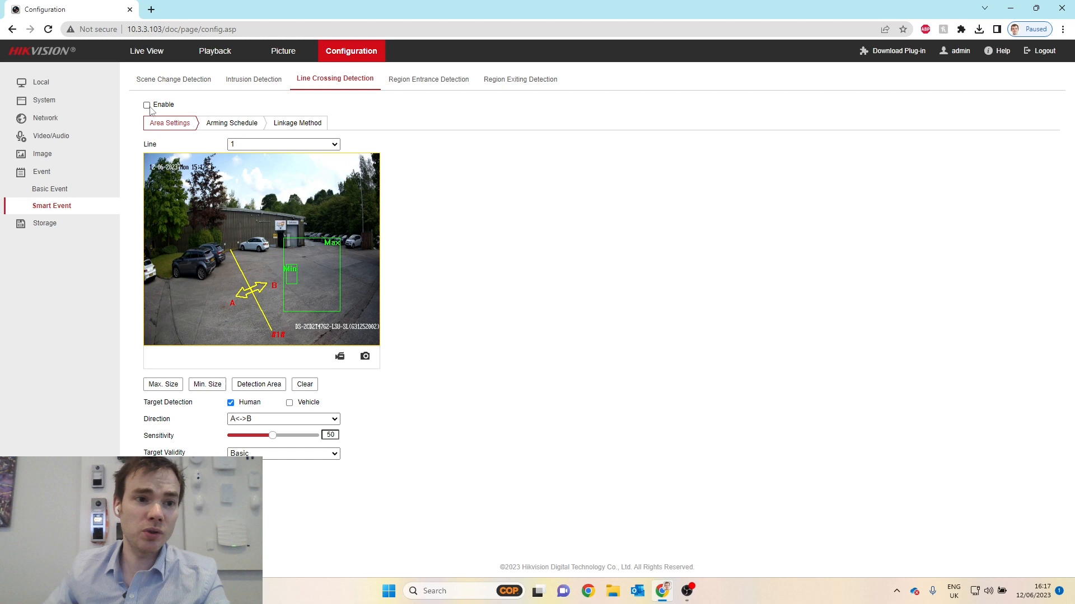
- Tick Enable so the diagonal line detection with sensitivity 50 is active
{"action": "left_click", "coordinate": [146, 104]}
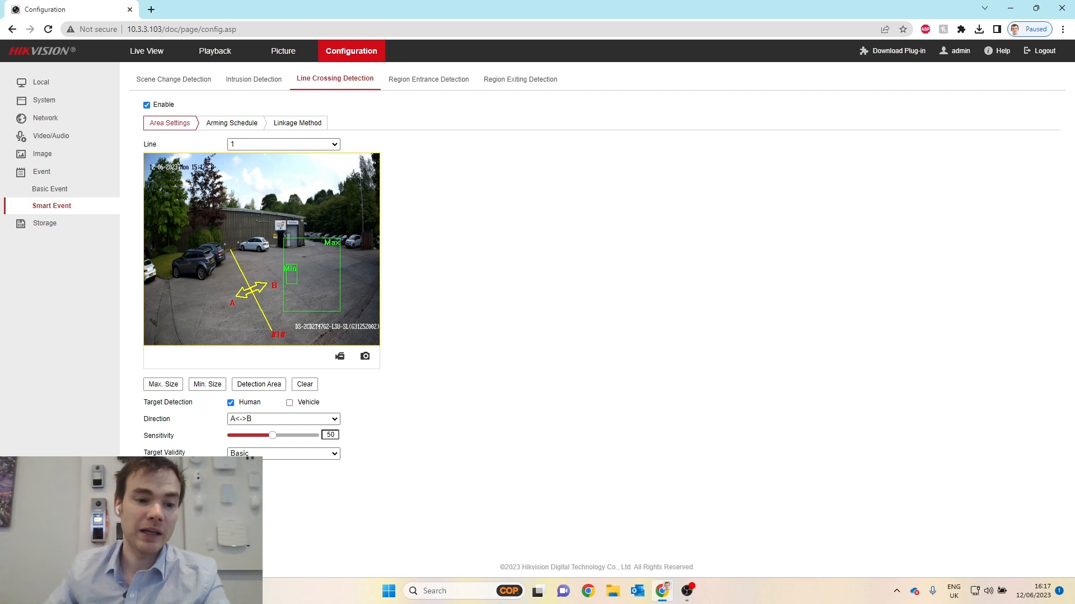
{"action": "mouse_move", "coordinate": [618, 406]}
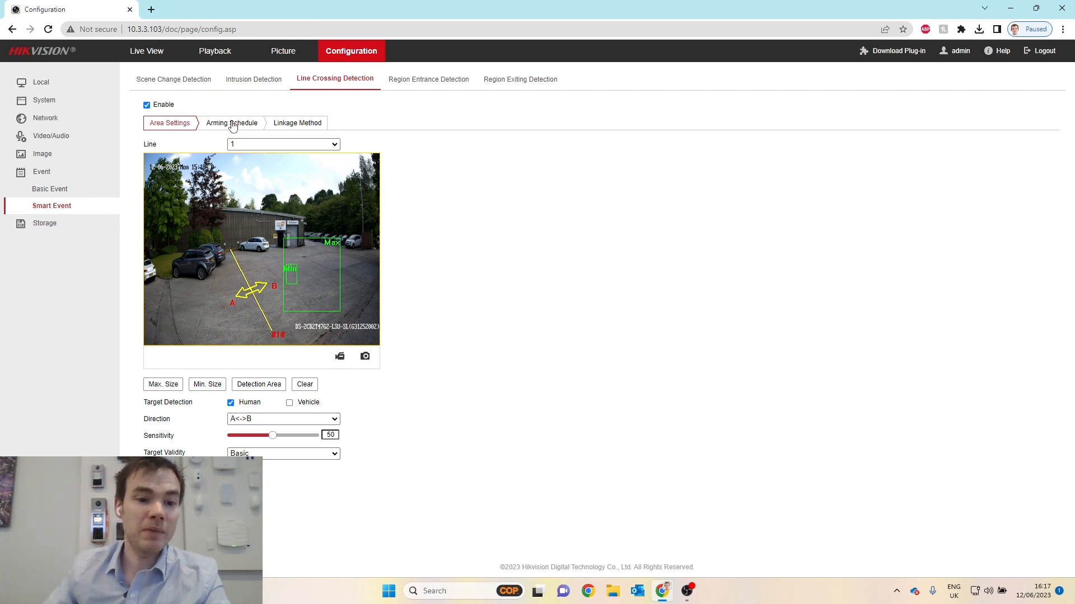
- Clear the weekly arming schedule and draw a new armed period on Monday
{"action": "left_click", "coordinate": [232, 123]}
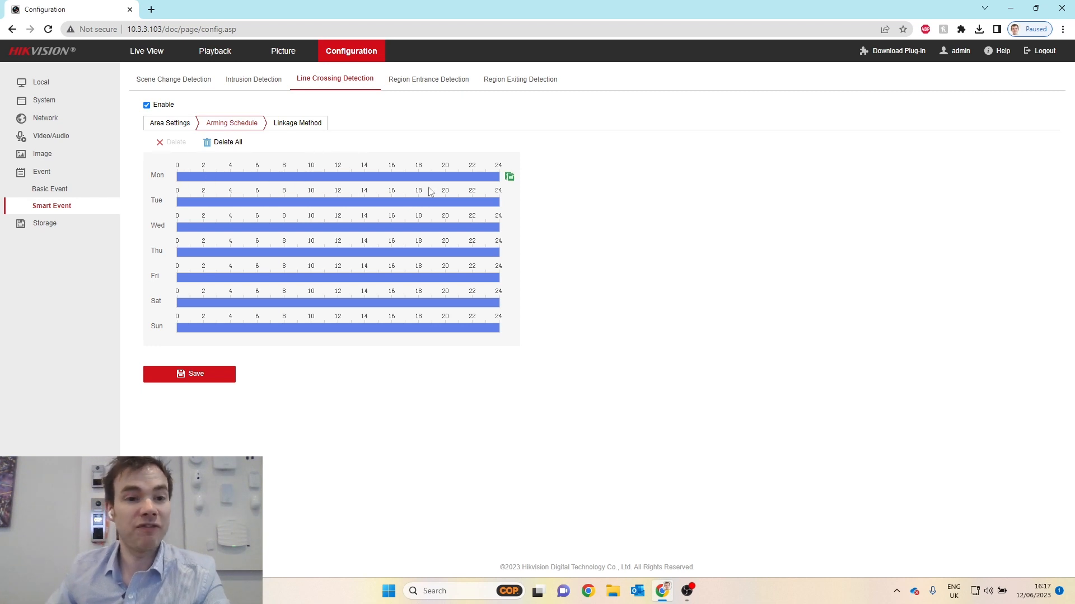
{"action": "mouse_move", "coordinate": [493, 226]}
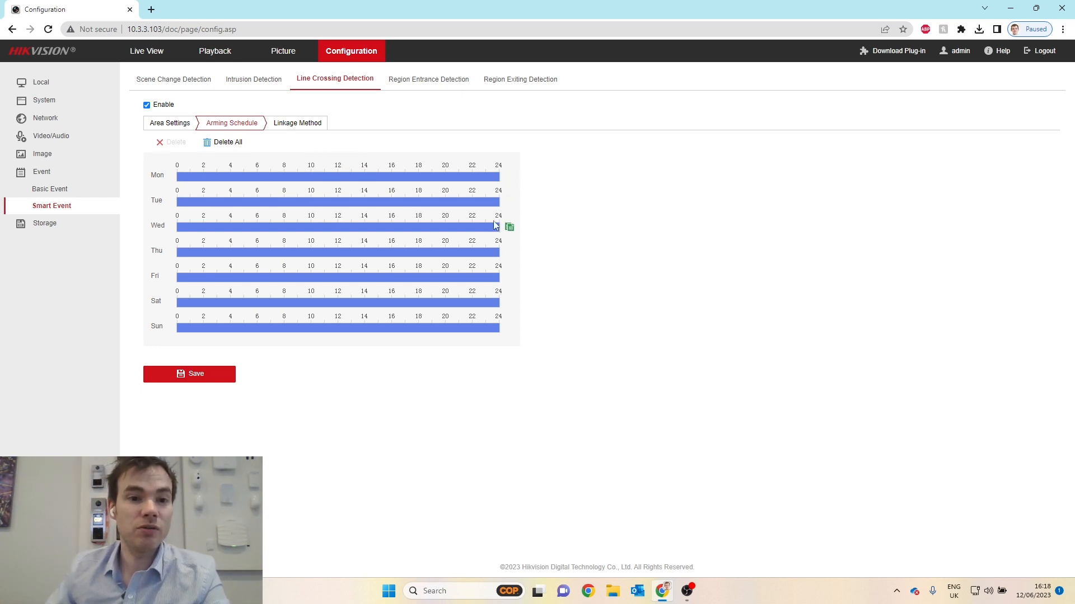
{"action": "left_click", "coordinate": [223, 142]}
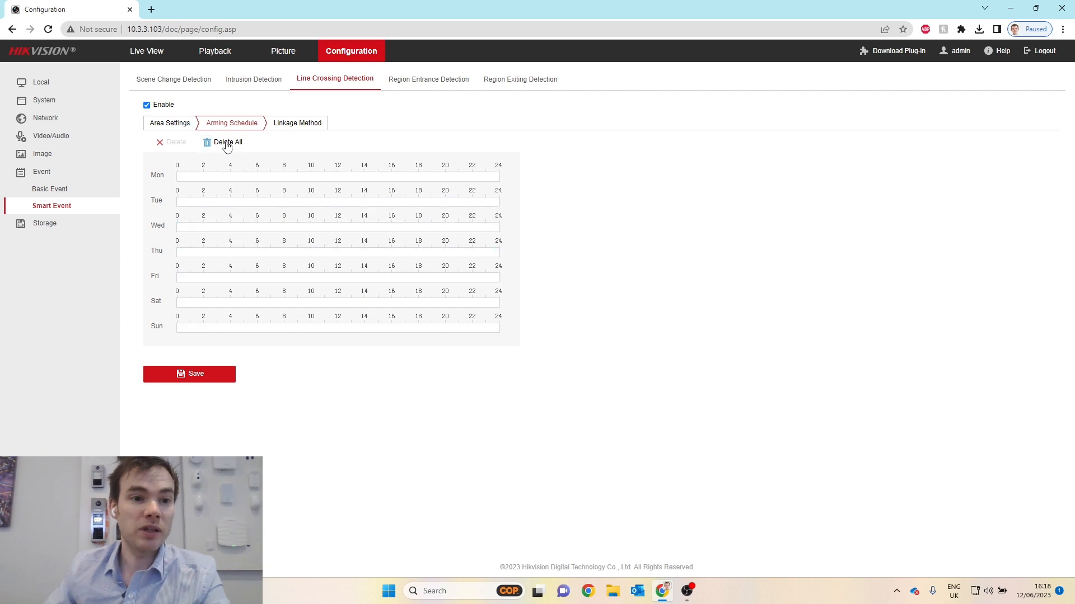
{"action": "left_click_drag", "start_coordinate": [243, 177], "coordinate": [387, 177]}
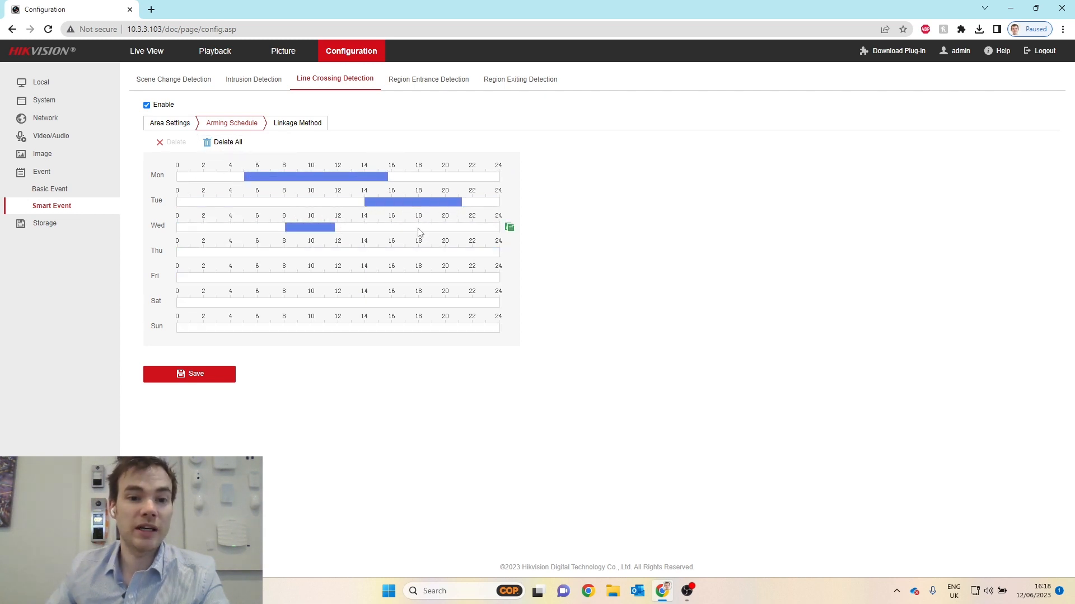
{"action": "left_click", "coordinate": [315, 177]}
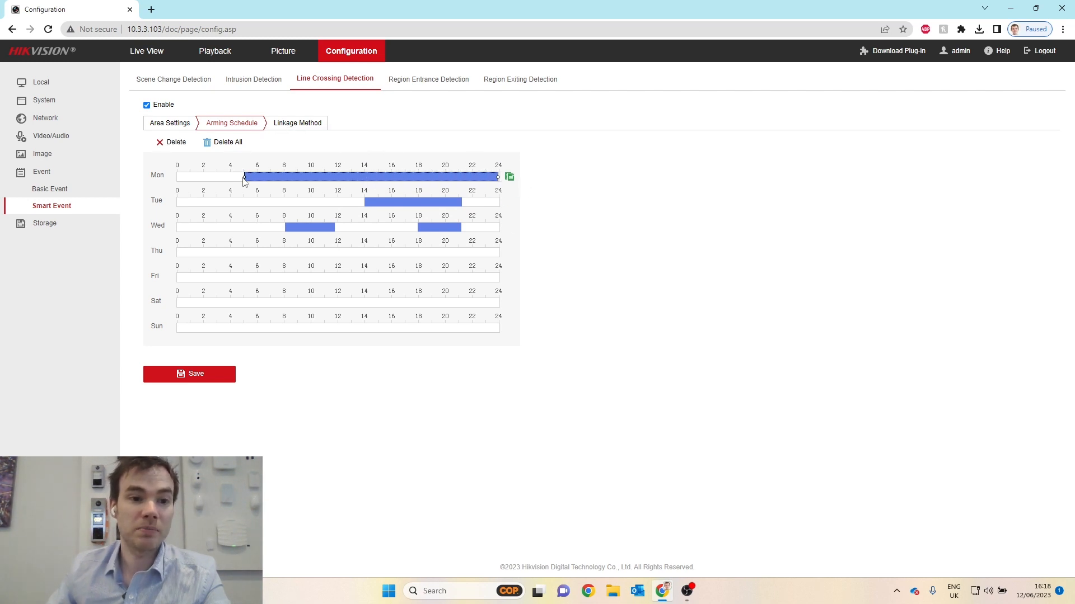
- Stretch Monday's armed period to 00:02–24:00 and confirm the range
{"action": "left_click", "coordinate": [370, 177]}
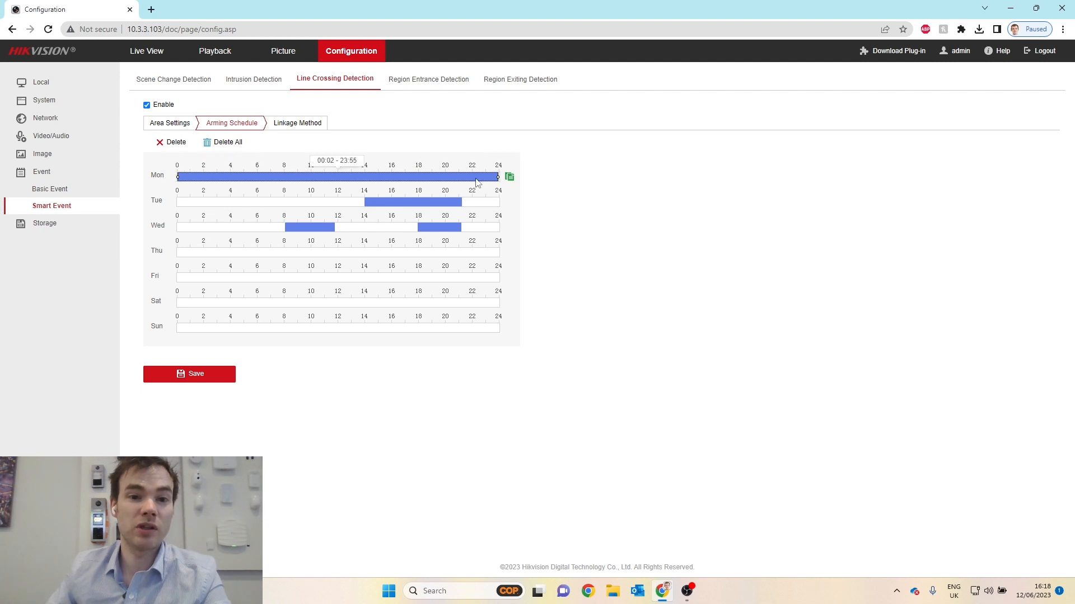
{"action": "left_click_drag", "start_coordinate": [496, 177], "coordinate": [499, 177]}
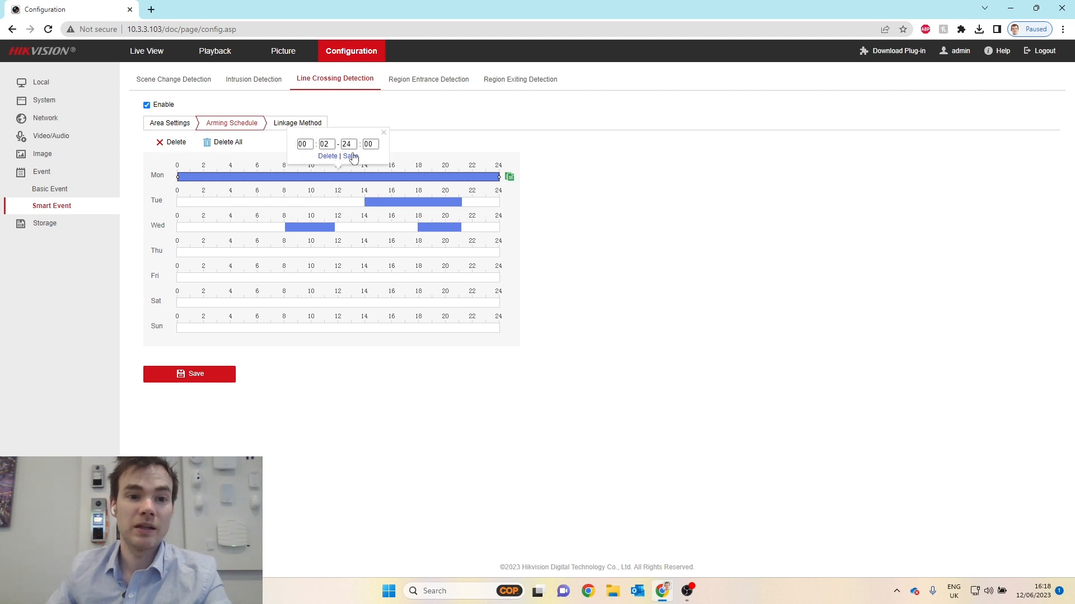
{"action": "left_click", "coordinate": [510, 177]}
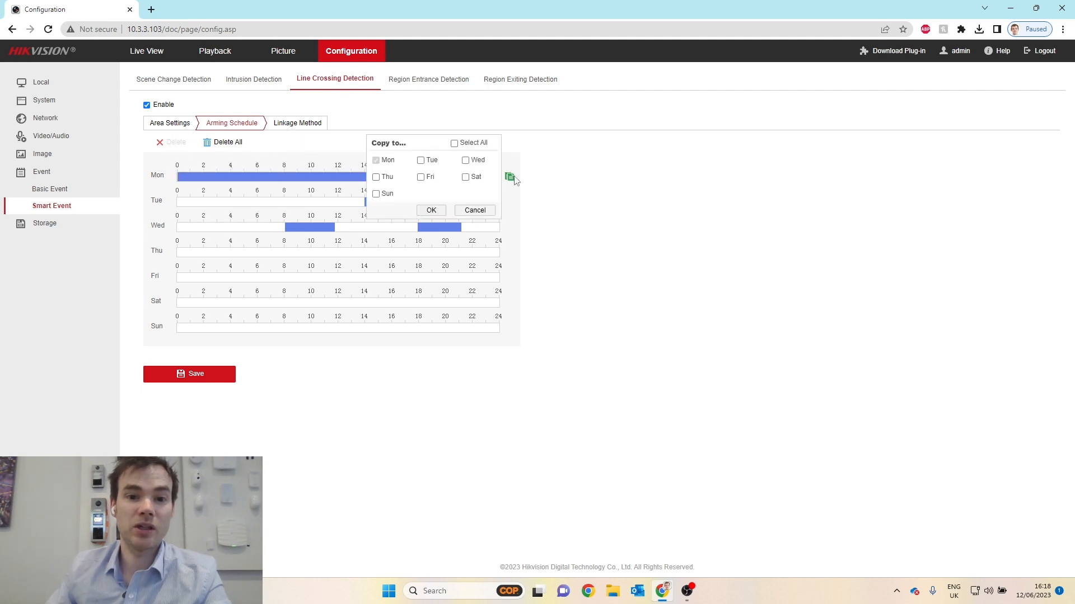
{"action": "left_click", "coordinate": [431, 211]}
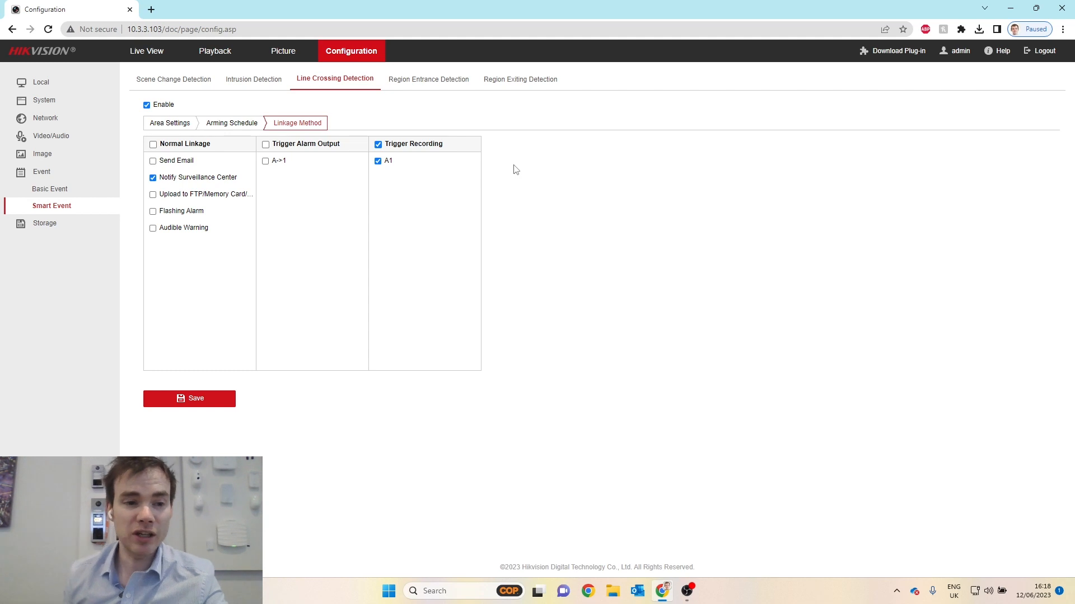
{"action": "mouse_move", "coordinate": [175, 135]}
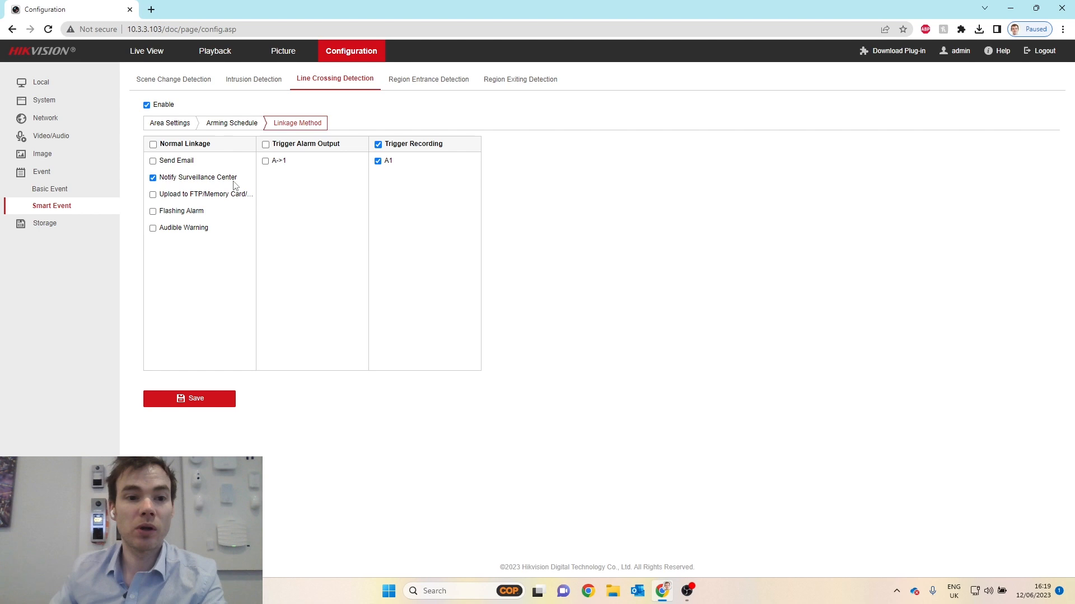
- Tick Flashing Alarm and Audible Warning, with Notify Surveillance Center still checked
{"action": "left_click", "coordinate": [153, 177]}
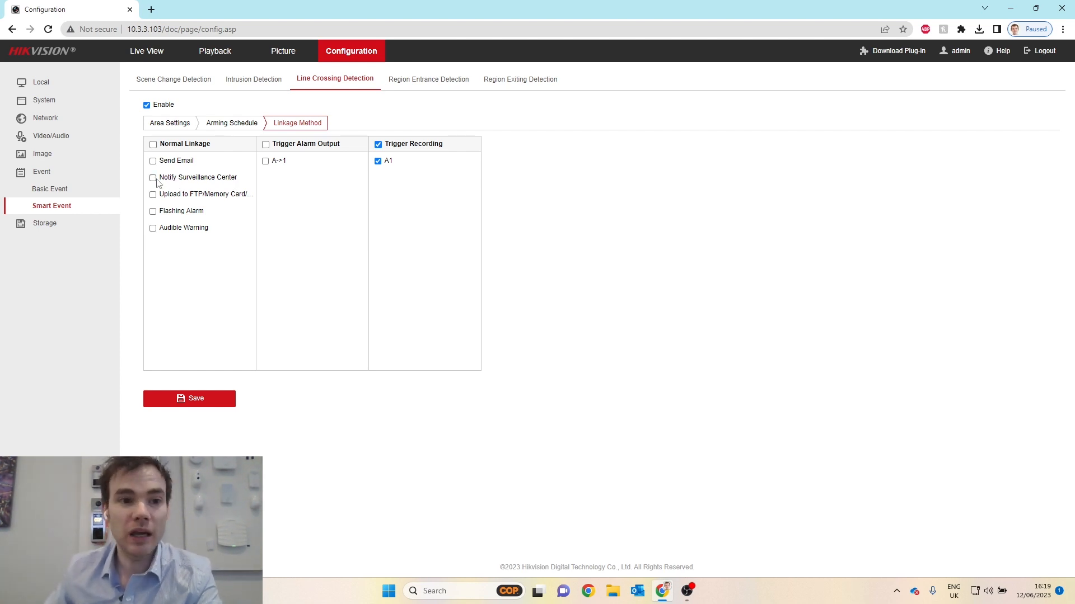
{"action": "left_click", "coordinate": [152, 178]}
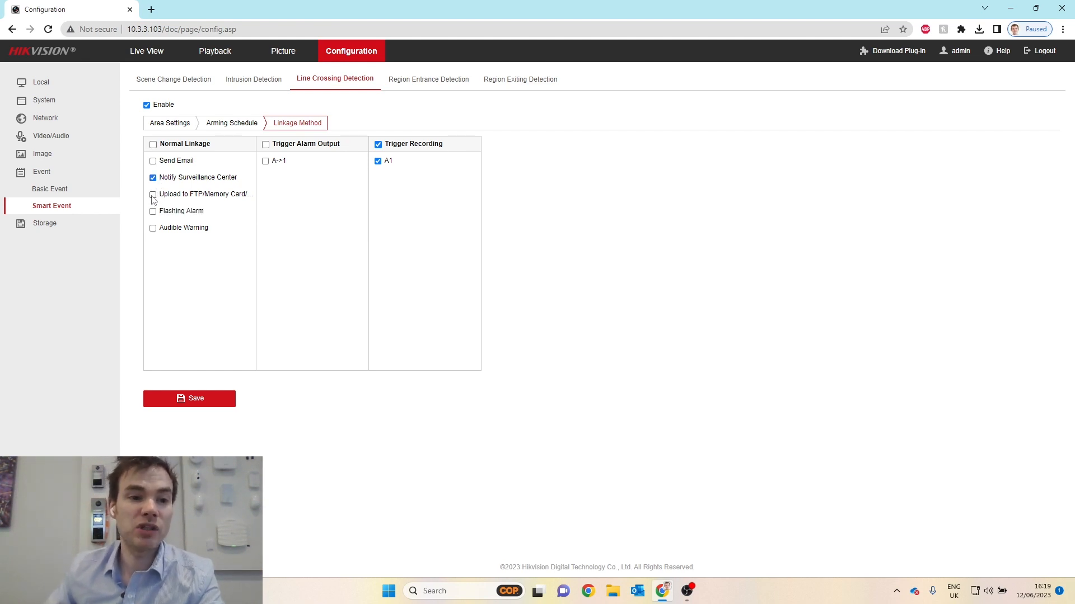
{"action": "mouse_move", "coordinate": [153, 194]}
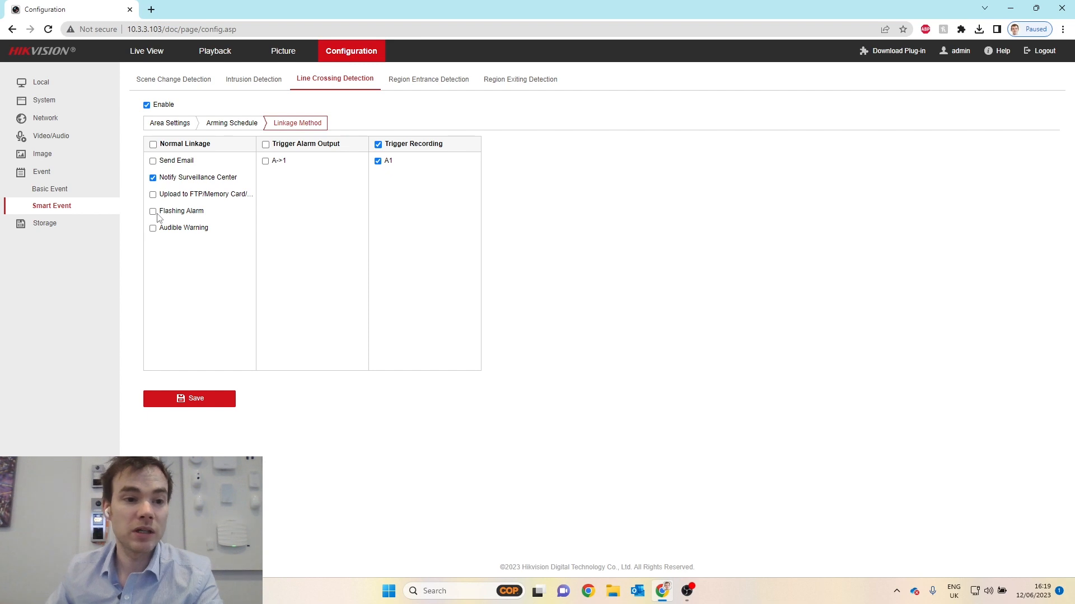
{"action": "left_click", "coordinate": [153, 211]}
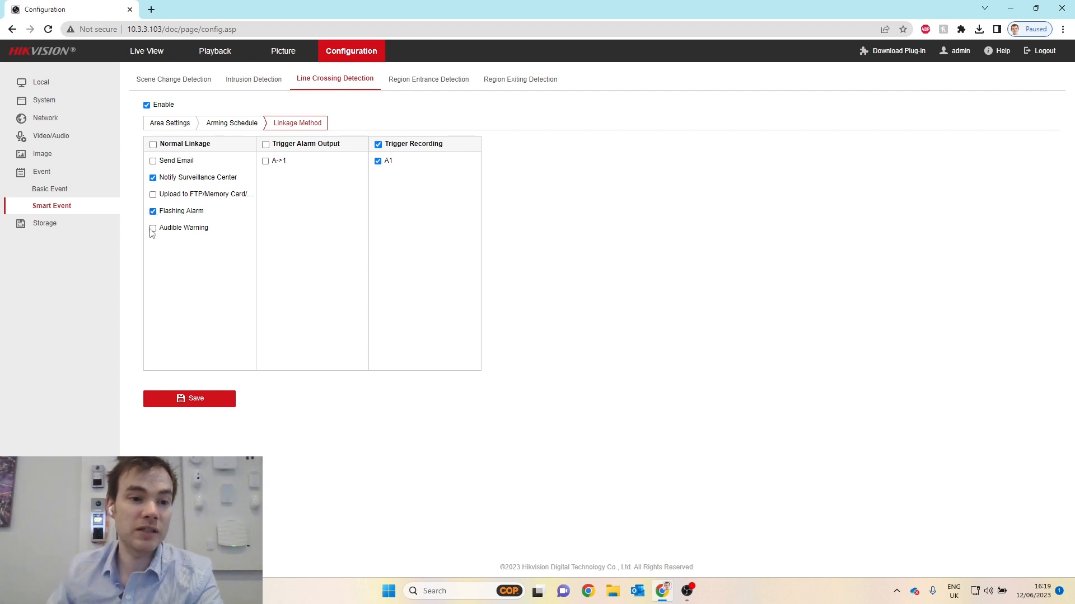
{"action": "left_click", "coordinate": [152, 228]}
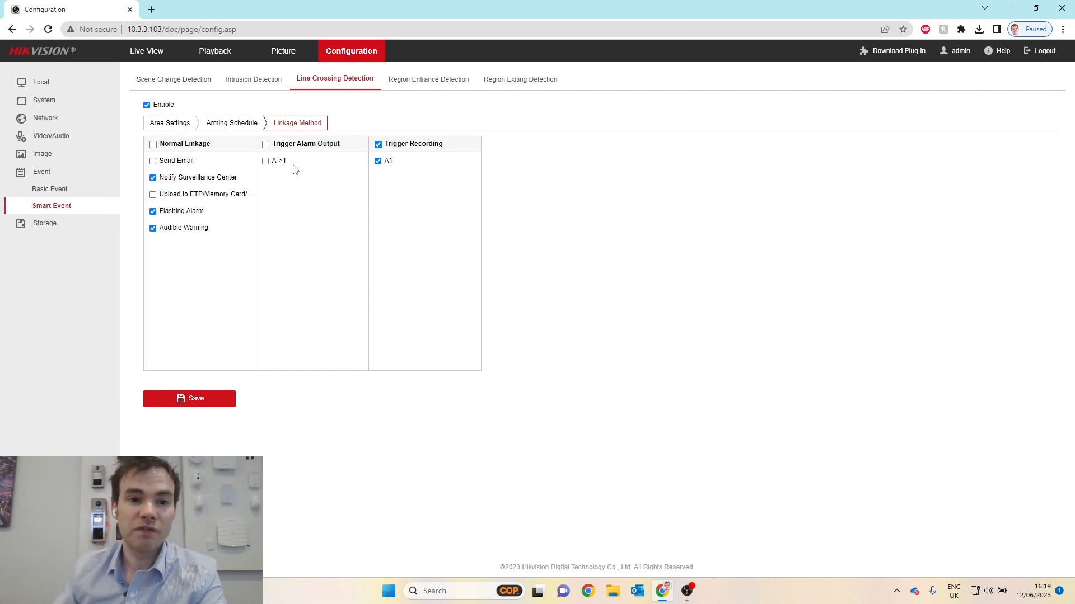
{"action": "mouse_move", "coordinate": [387, 156]}
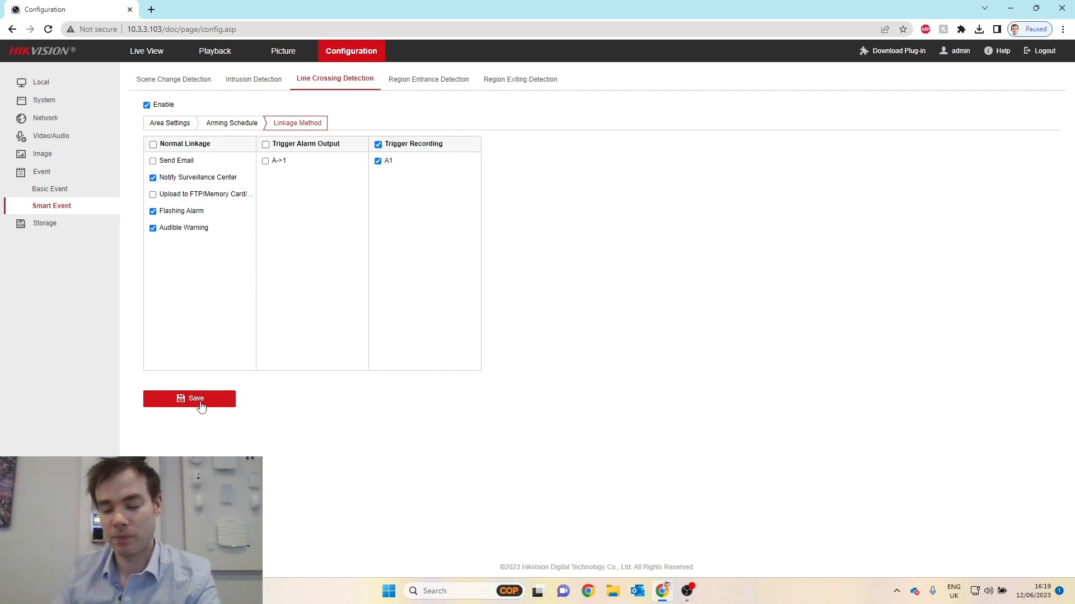
- Save the linkage settings and go to the Basic Event settings
{"action": "left_click", "coordinate": [189, 397]}
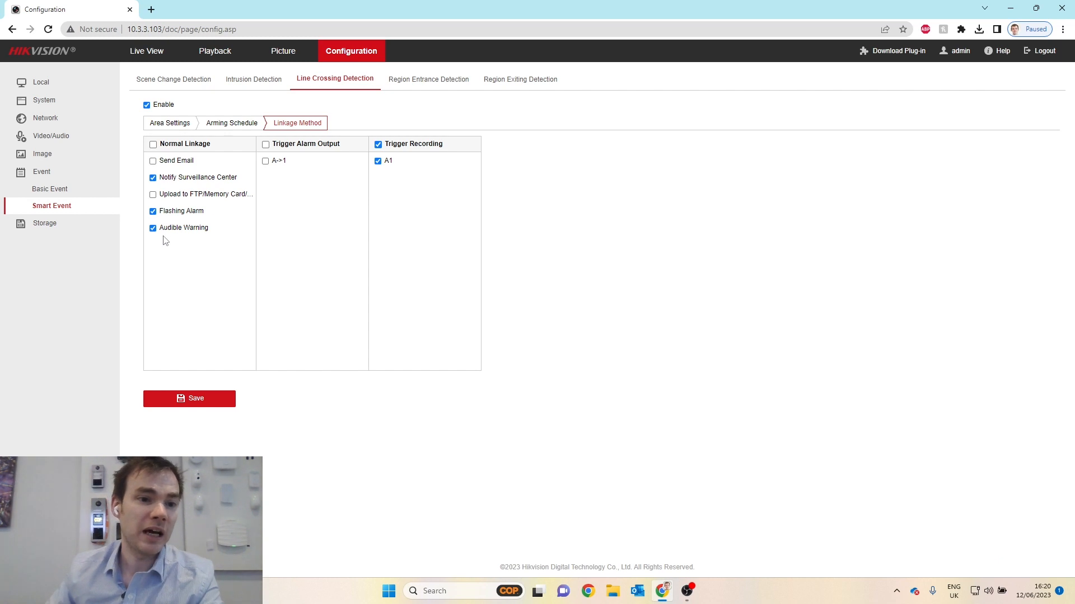
{"action": "mouse_move", "coordinate": [228, 224]}
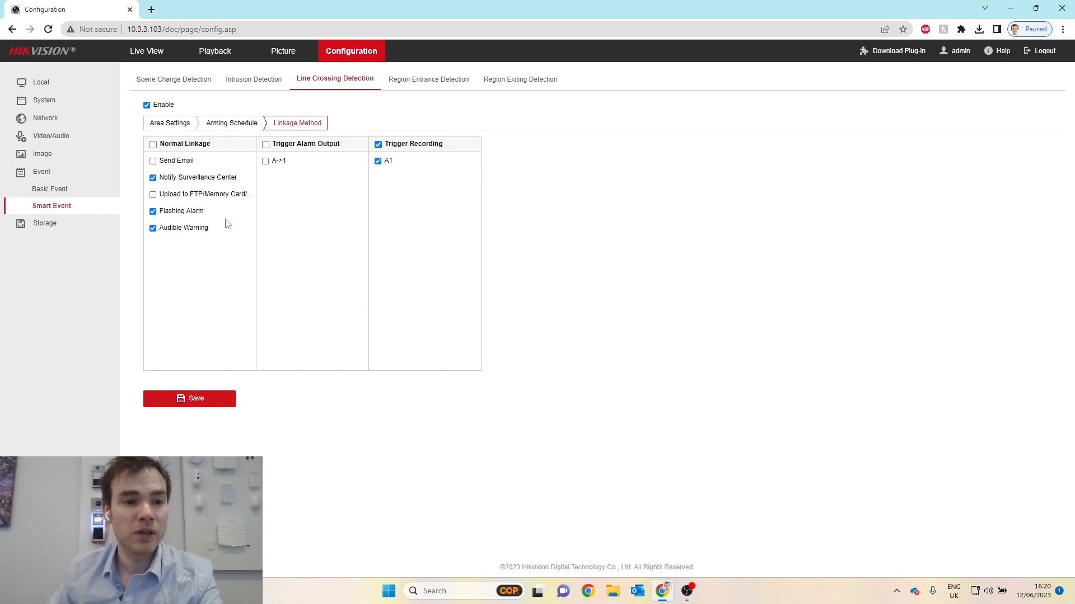
{"action": "mouse_move", "coordinate": [149, 195]}
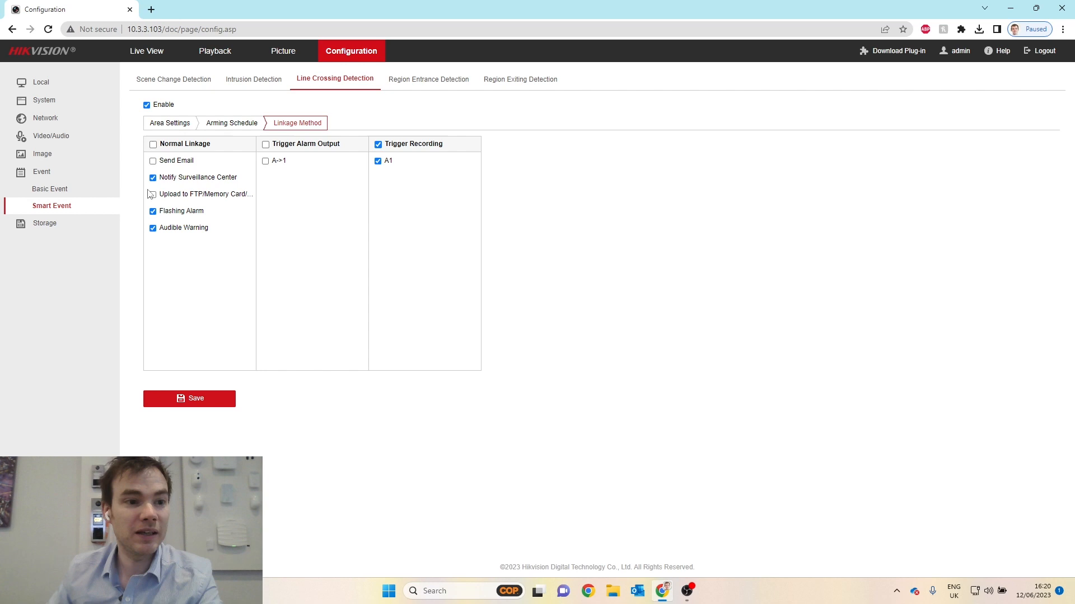
{"action": "left_click", "coordinate": [50, 189]}
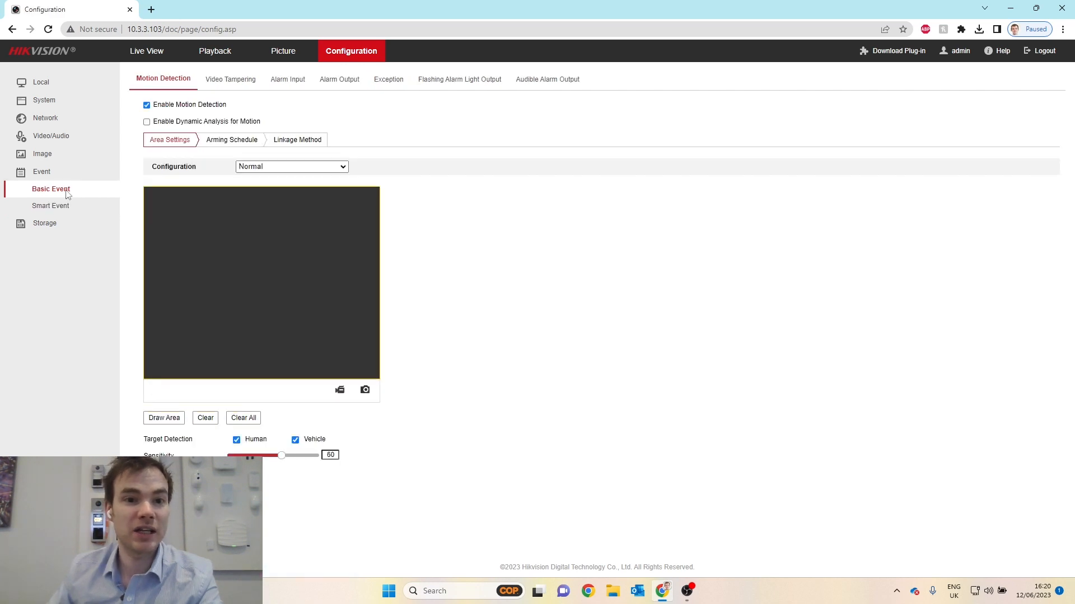
- Set the flashing alarm light to 10 seconds at High Frequency and save
{"action": "left_click", "coordinate": [459, 79]}
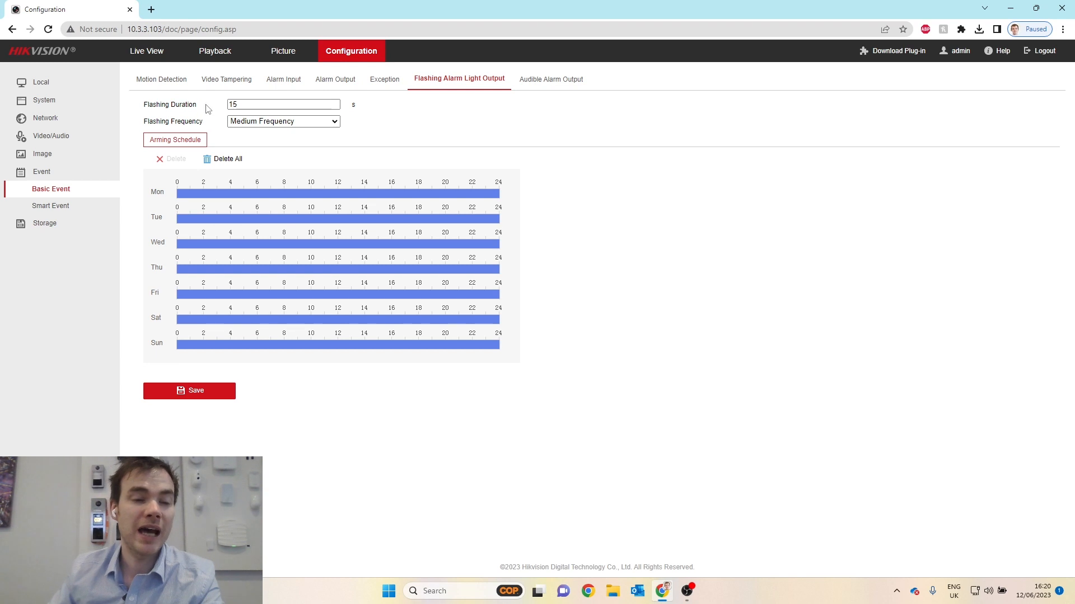
{"action": "type", "text": "10"}
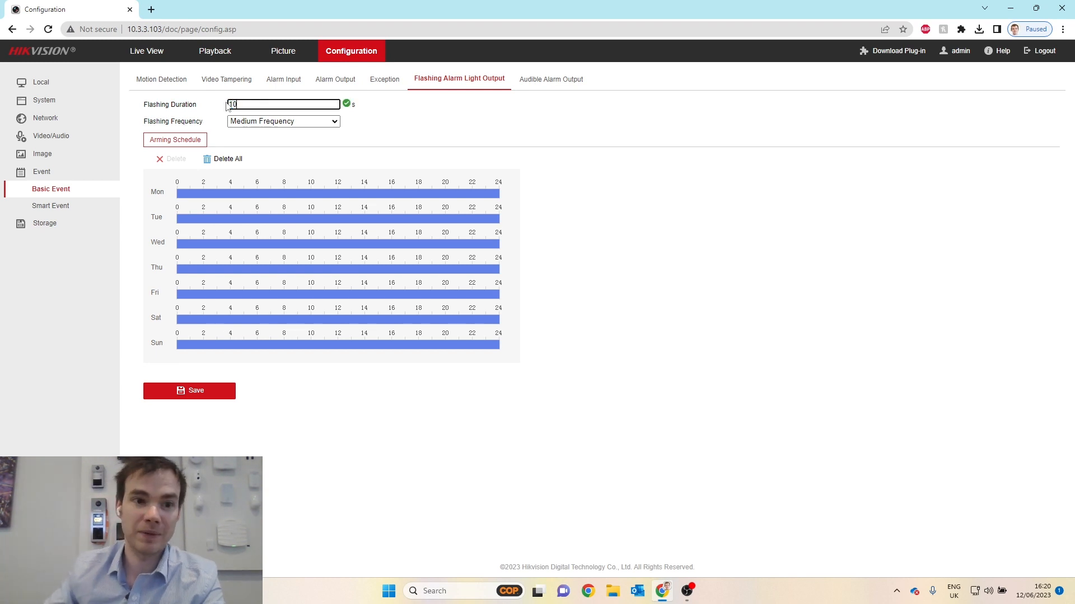
{"action": "left_click", "coordinate": [282, 122]}
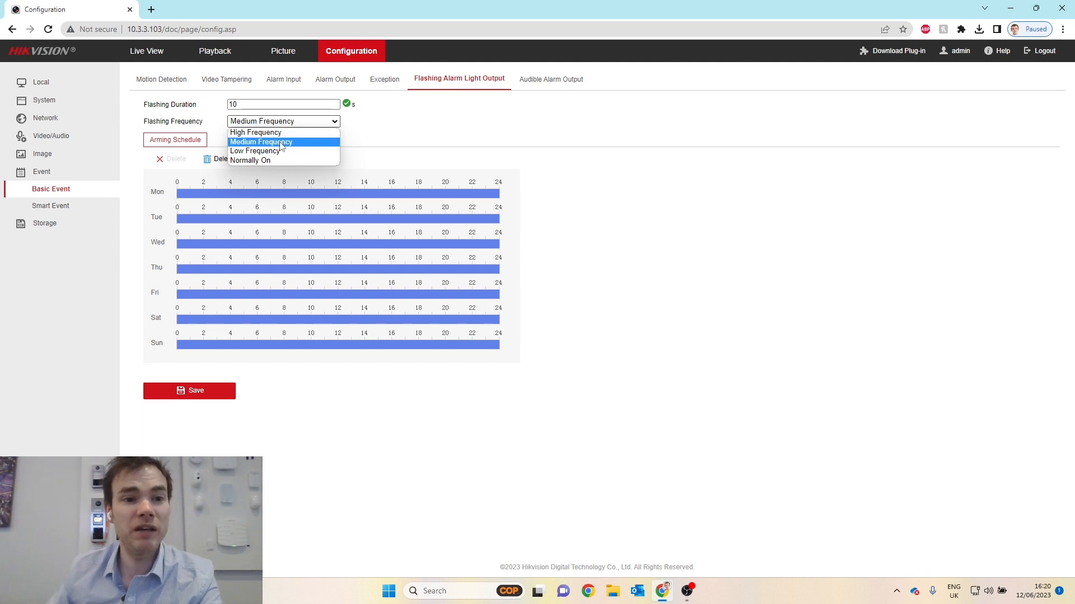
{"action": "mouse_move", "coordinate": [269, 160]}
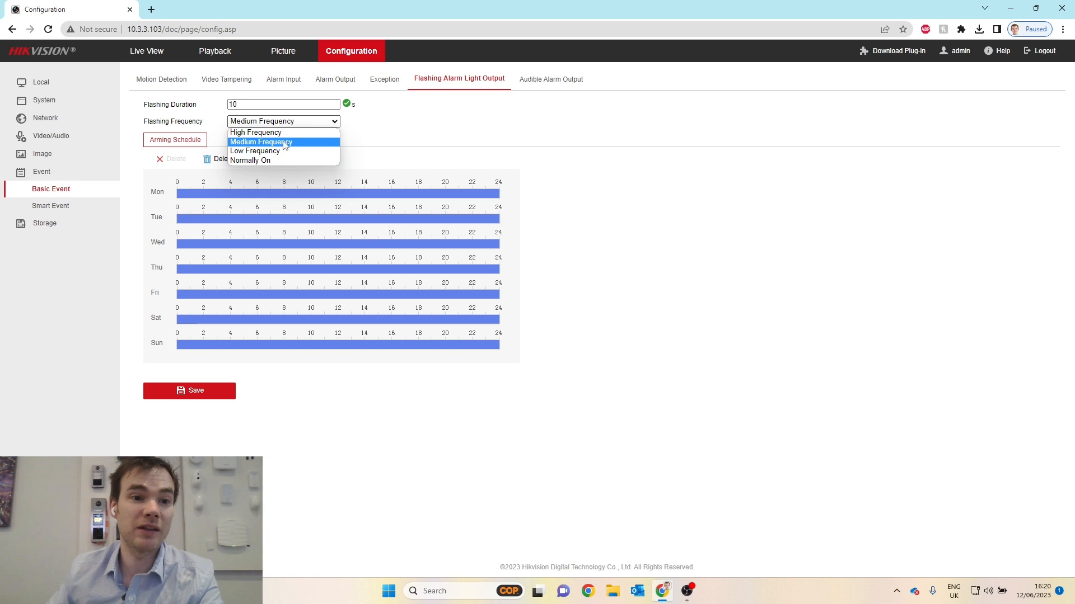
{"action": "left_click", "coordinate": [256, 132]}
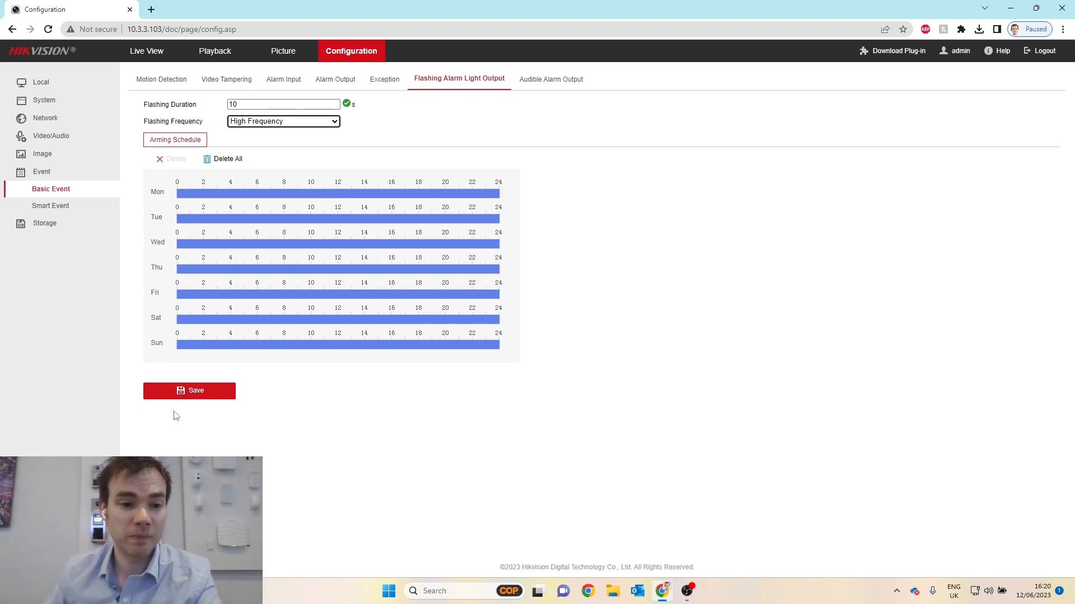
{"action": "left_click", "coordinate": [546, 78]}
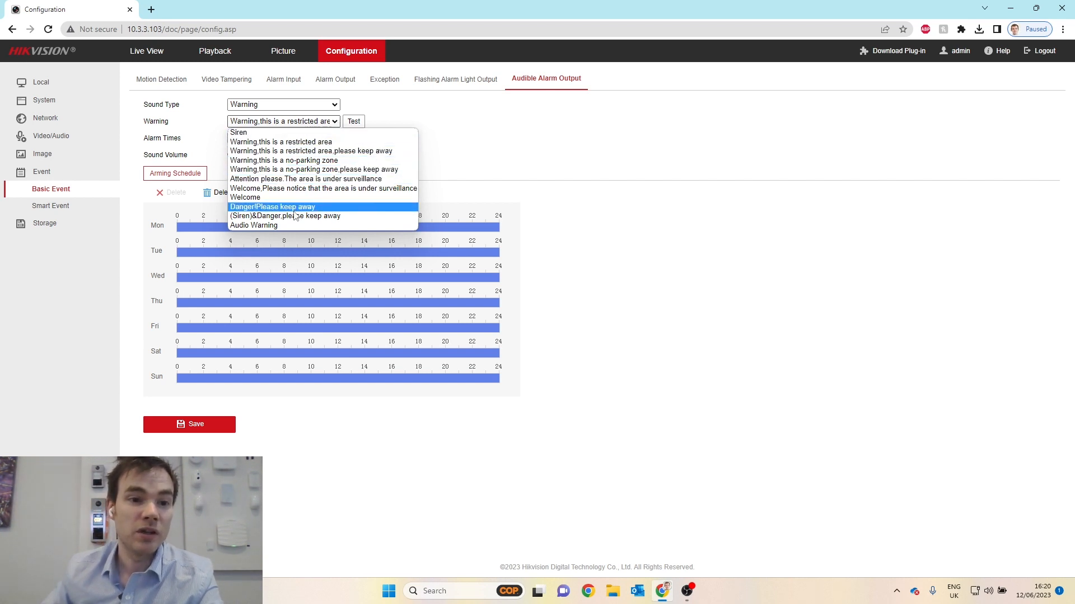
{"action": "mouse_move", "coordinate": [275, 198]}
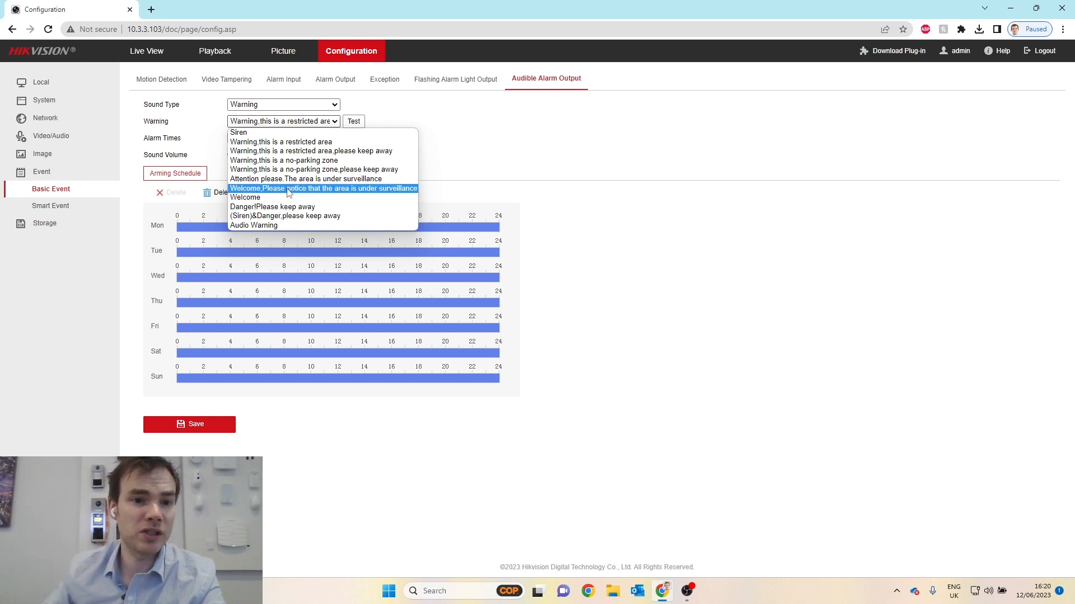
- Set the audible alarm to the 'Welcome, Please notice…' warning with 1 alarm time, and save
{"action": "left_click", "coordinate": [323, 188]}
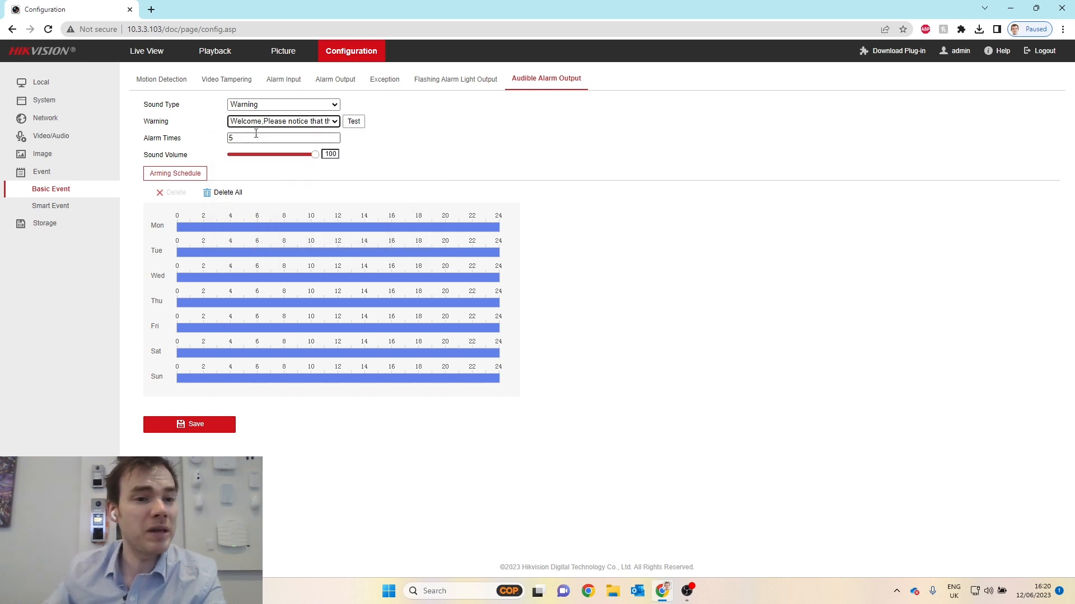
{"action": "left_click", "coordinate": [282, 138]}
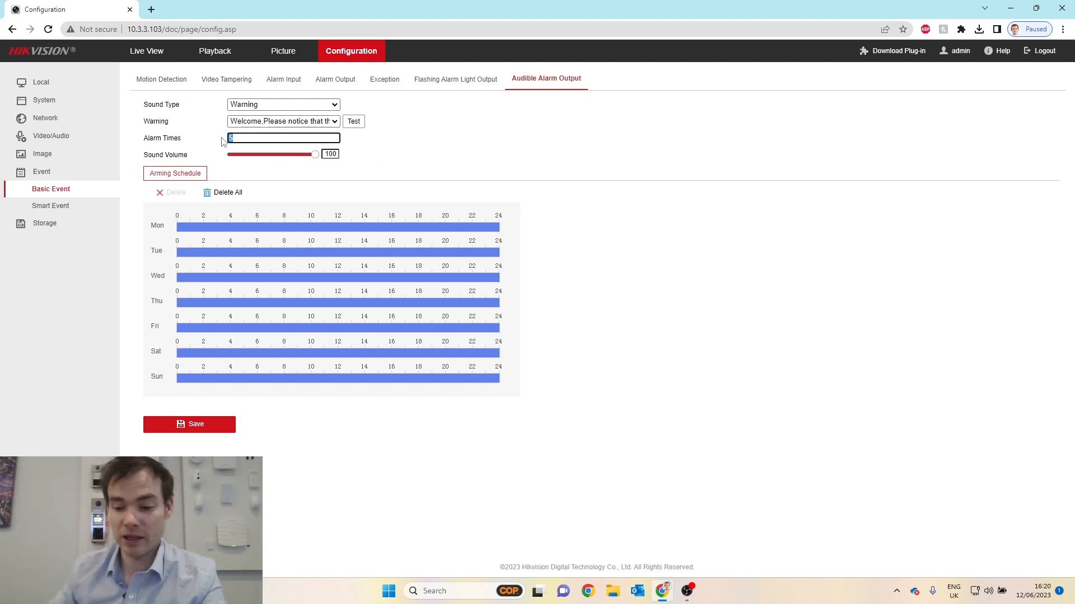
{"action": "type", "text": "1"}
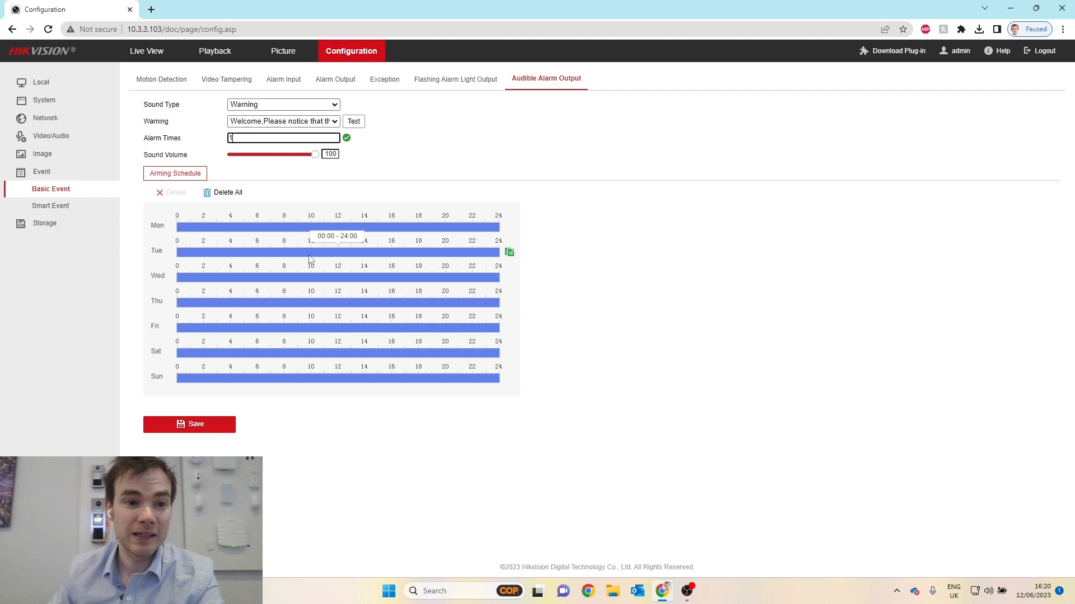
{"action": "mouse_move", "coordinate": [293, 414]}
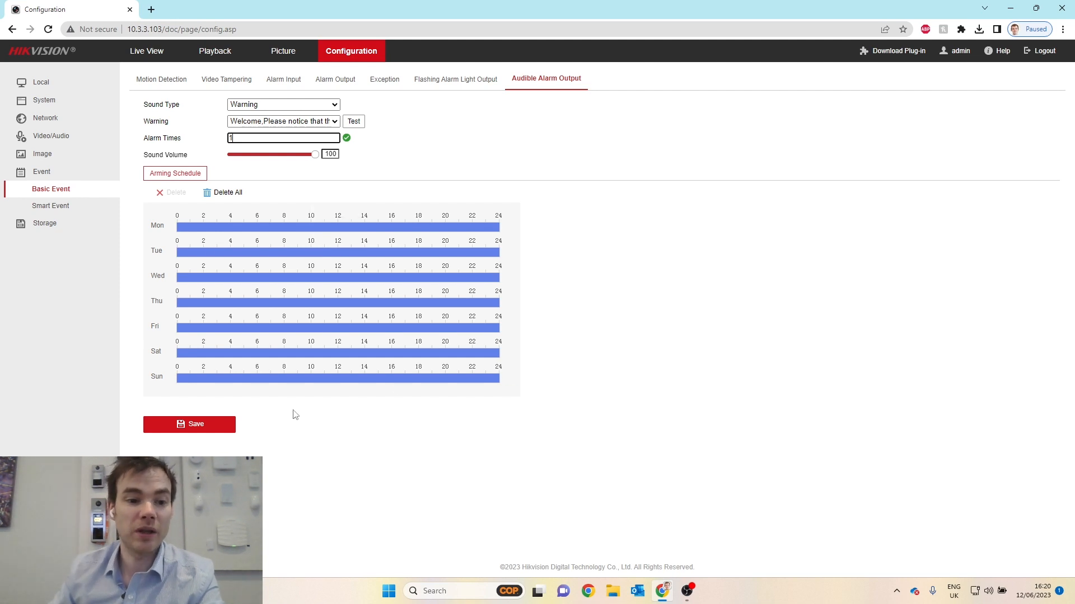
{"action": "left_click", "coordinate": [189, 423]}
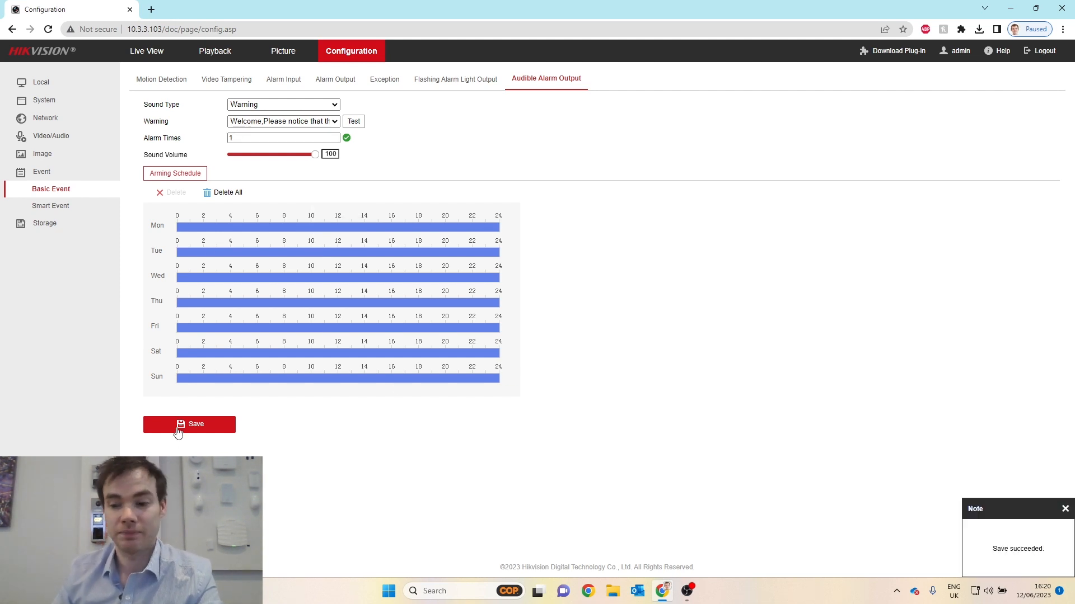